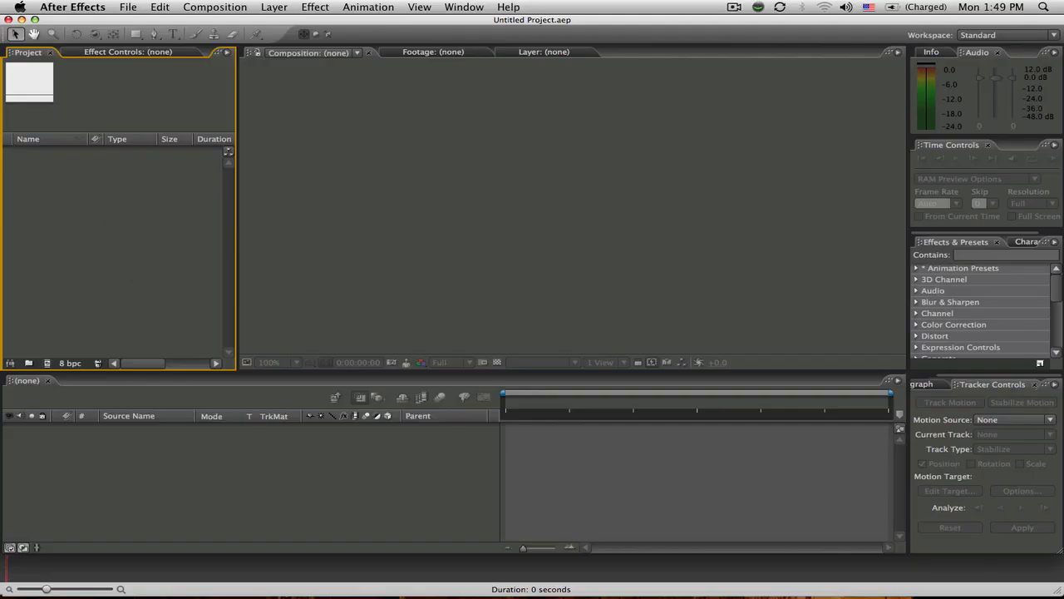
- Save the empty project on the Desktop as 'ae tutorial.aep' via File > Save As
click(128, 7)
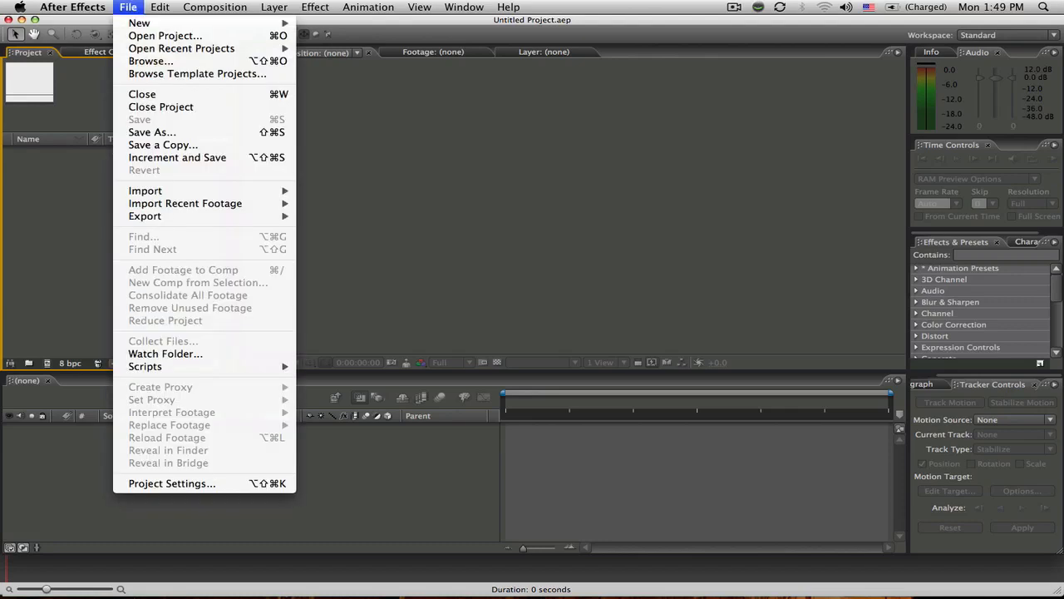
mouse_move(139, 22)
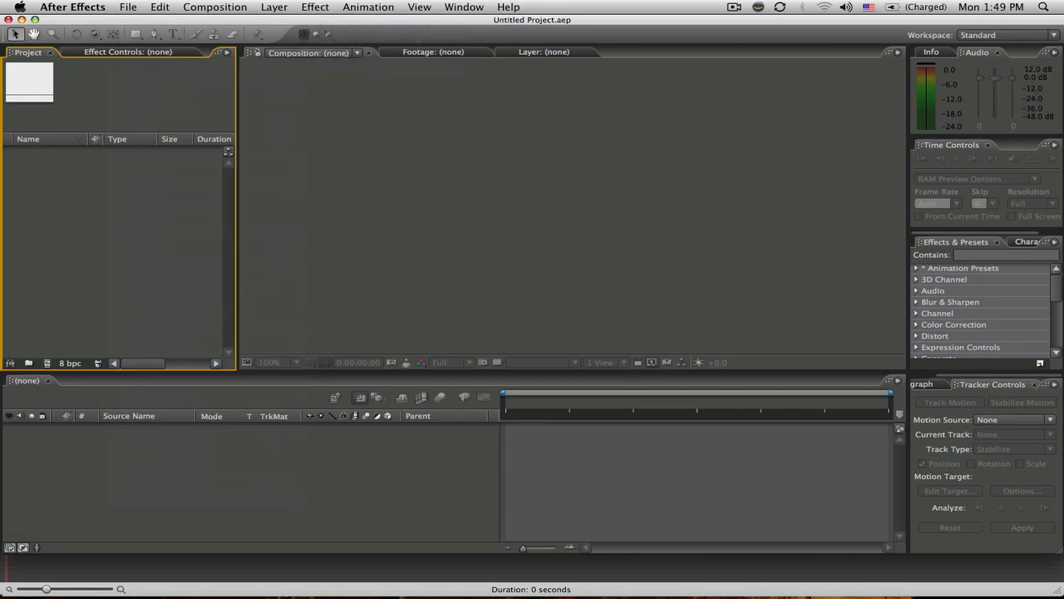
click(128, 7)
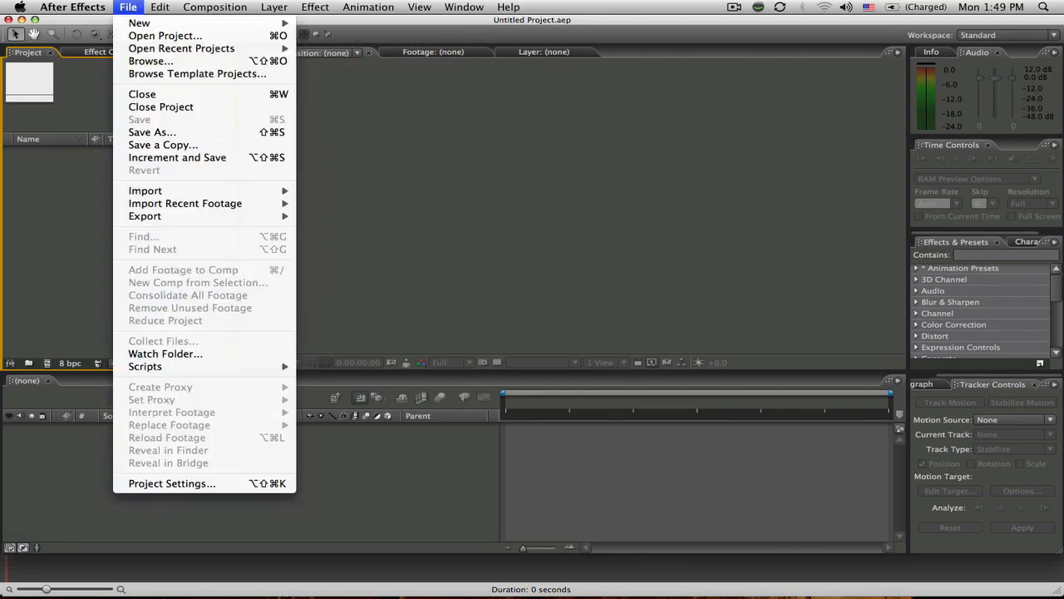
mouse_move(152, 132)
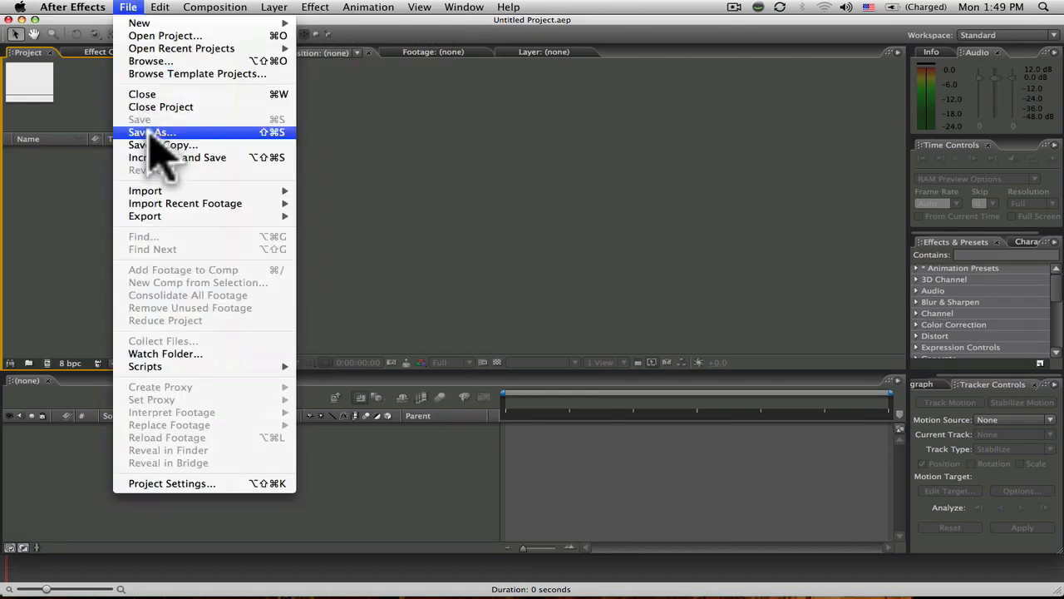
click(151, 132)
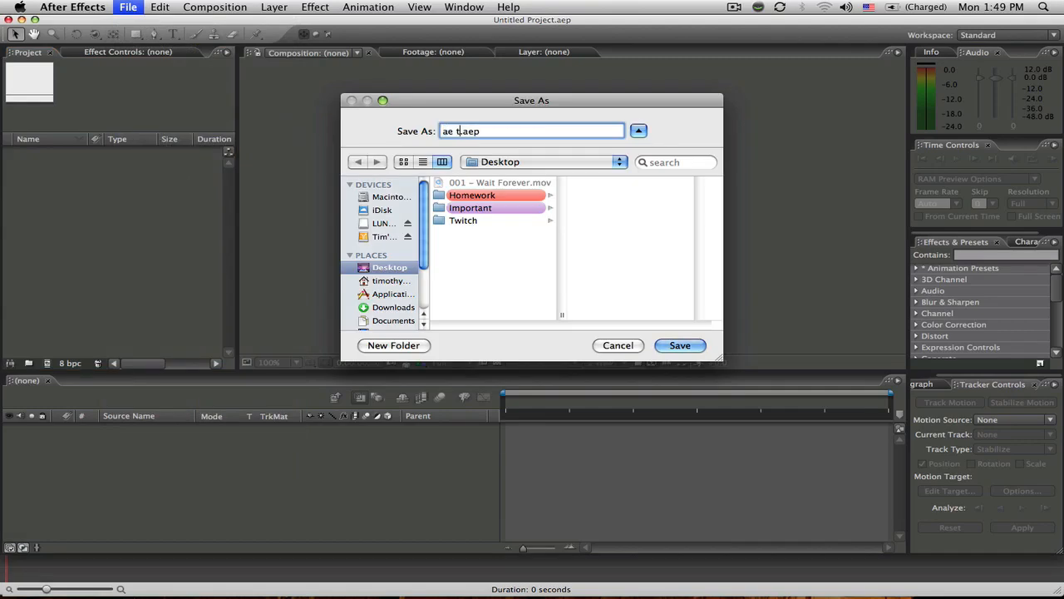
text(utor)
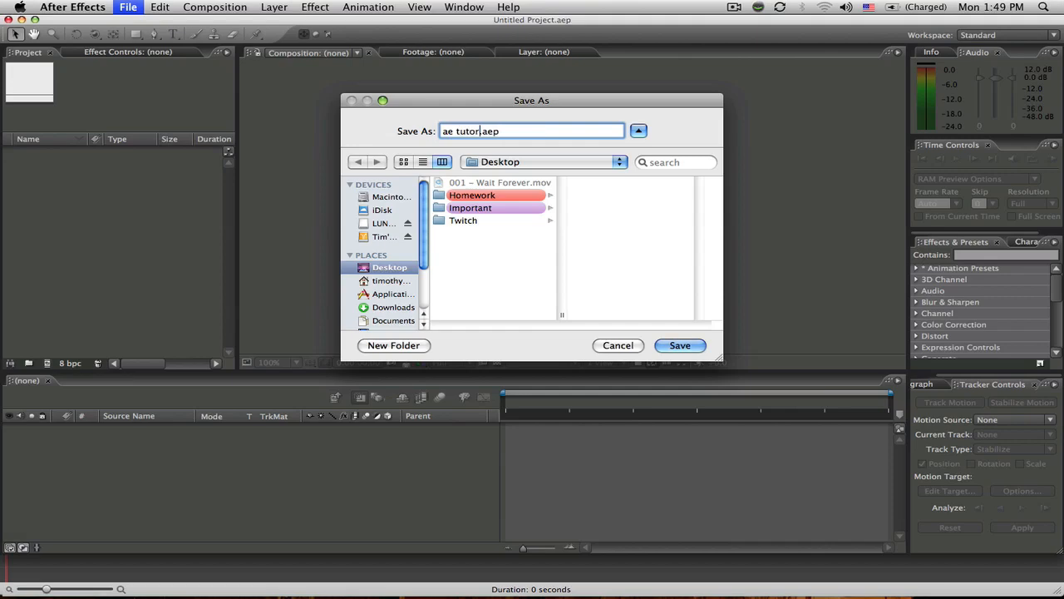
text(ial)
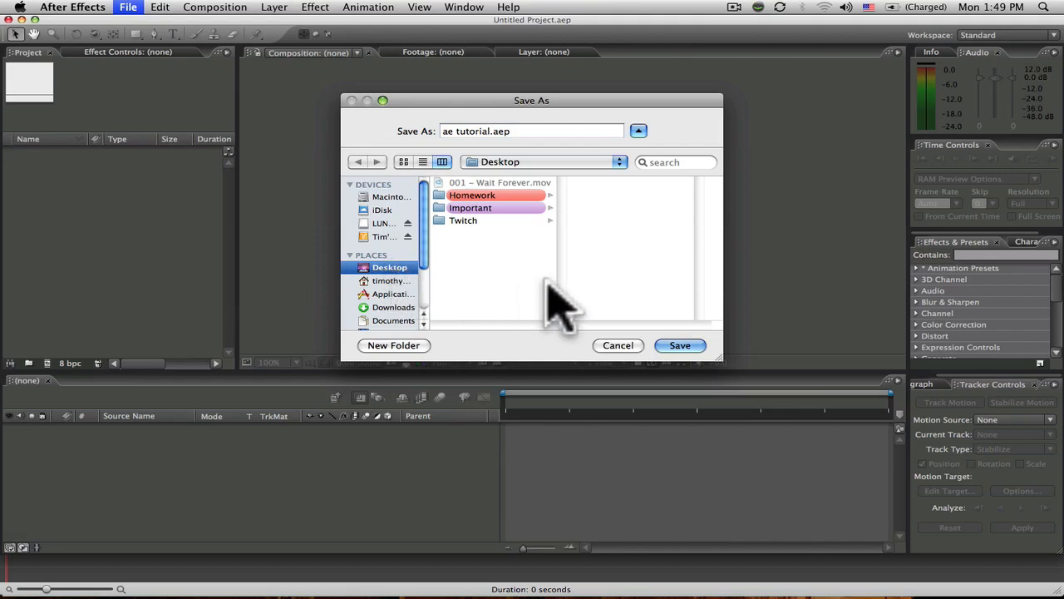
mouse_move(685, 353)
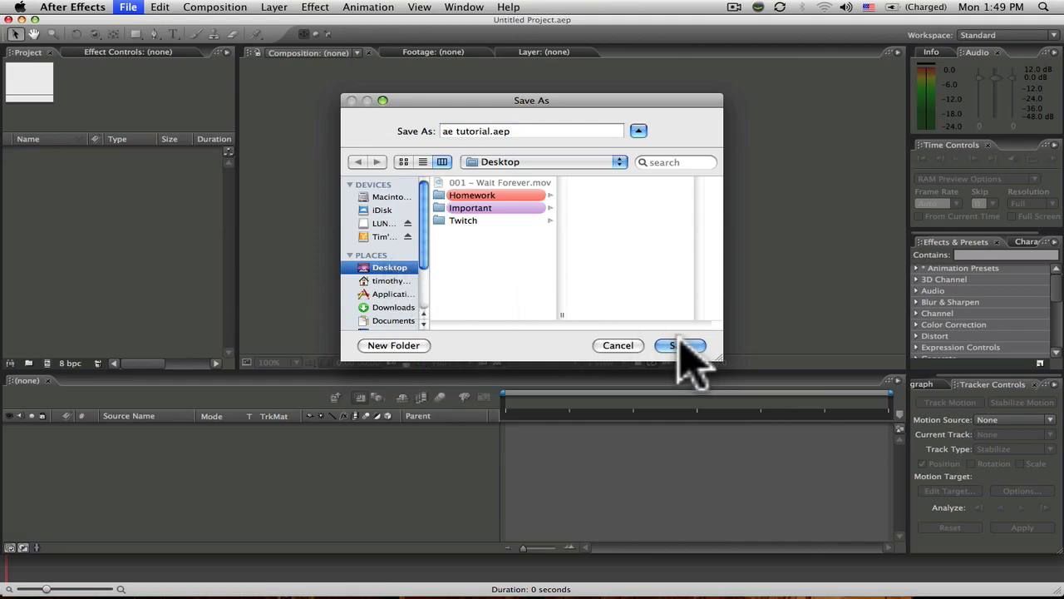
click(680, 345)
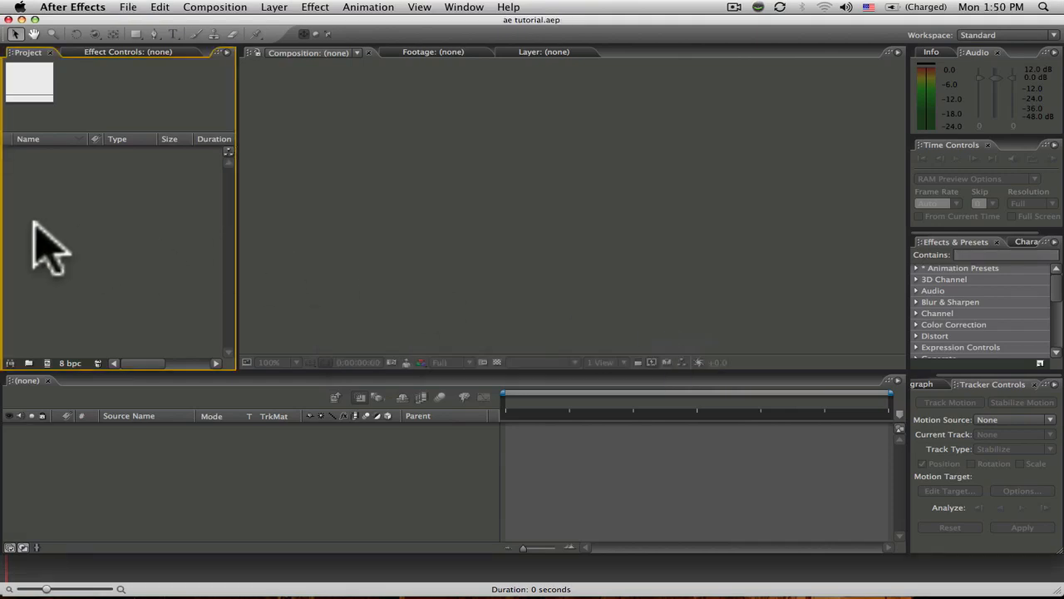
mouse_move(79, 241)
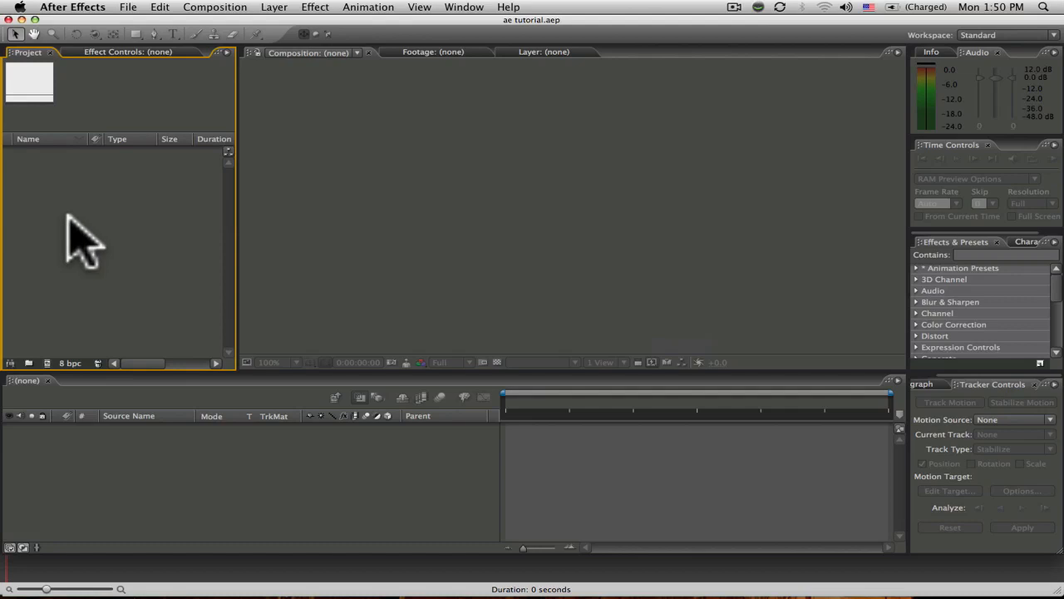
- Create a 10-second NTSC DV 720×480 composition named 'ae tutorial'
click(215, 6)
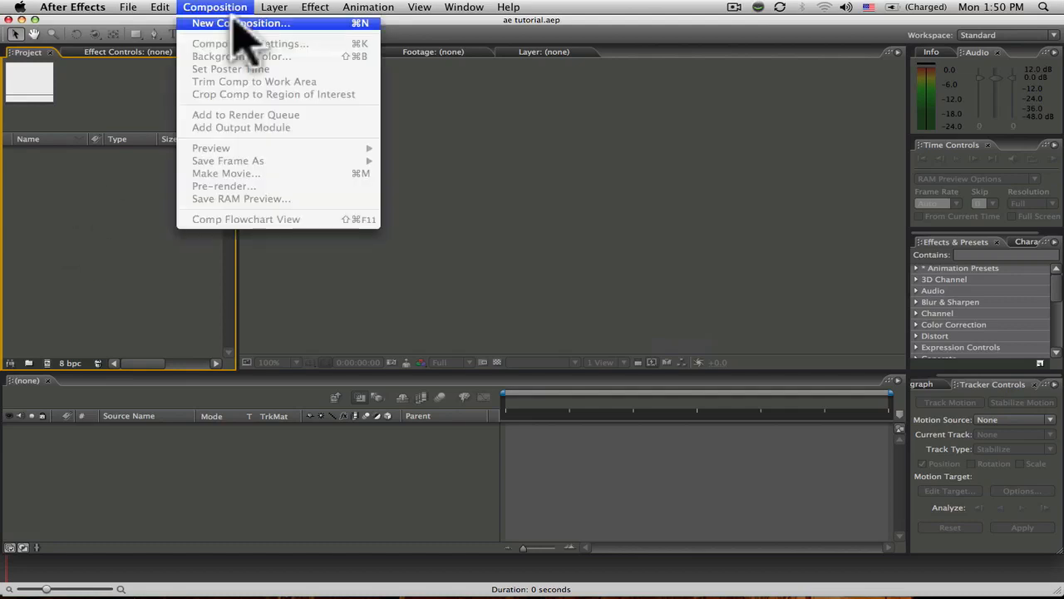
click(241, 22)
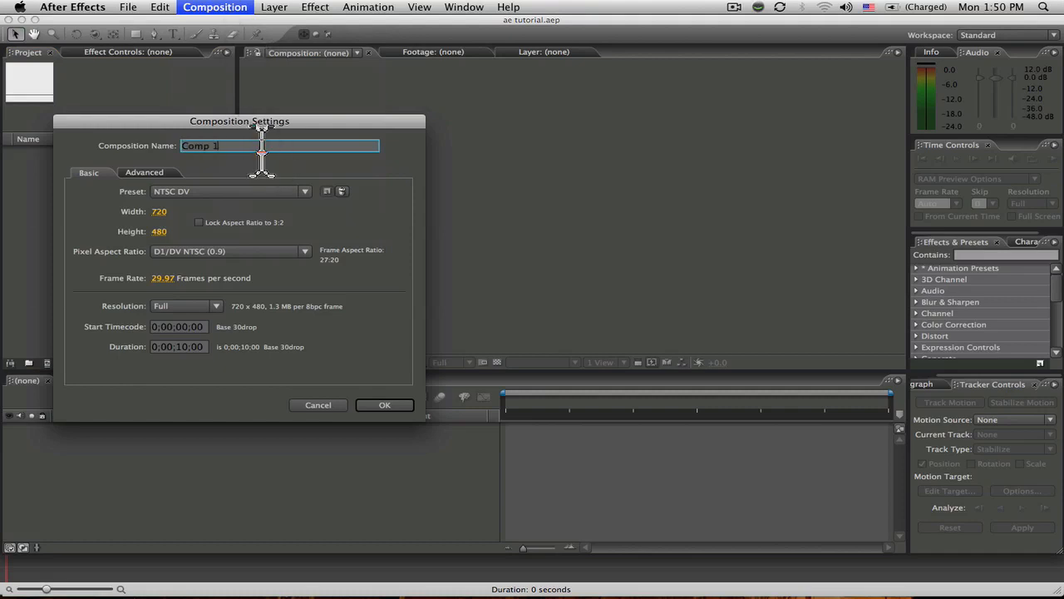
text(ae)
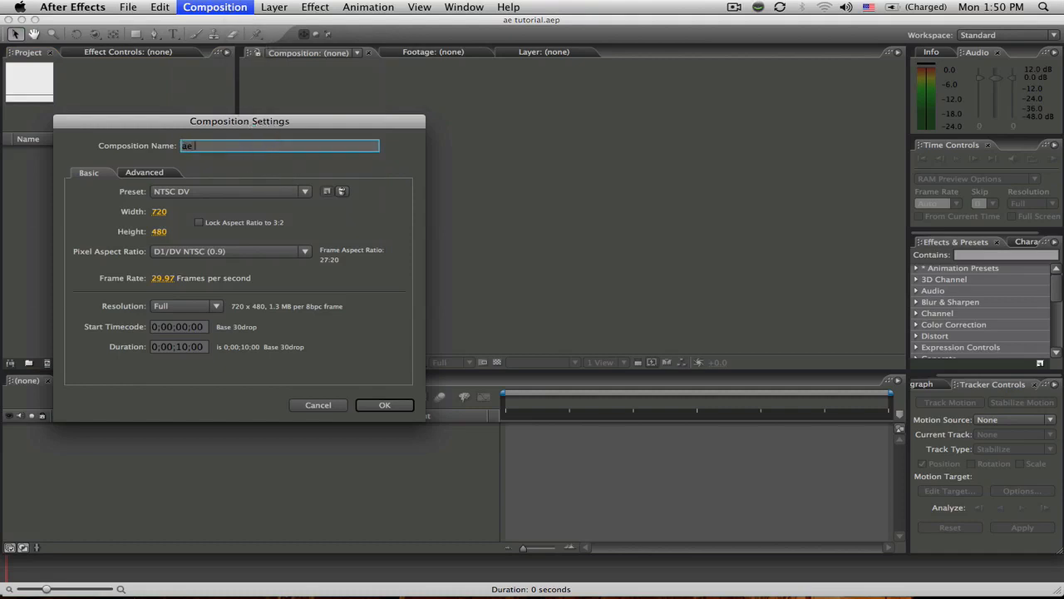
text(tutorial)
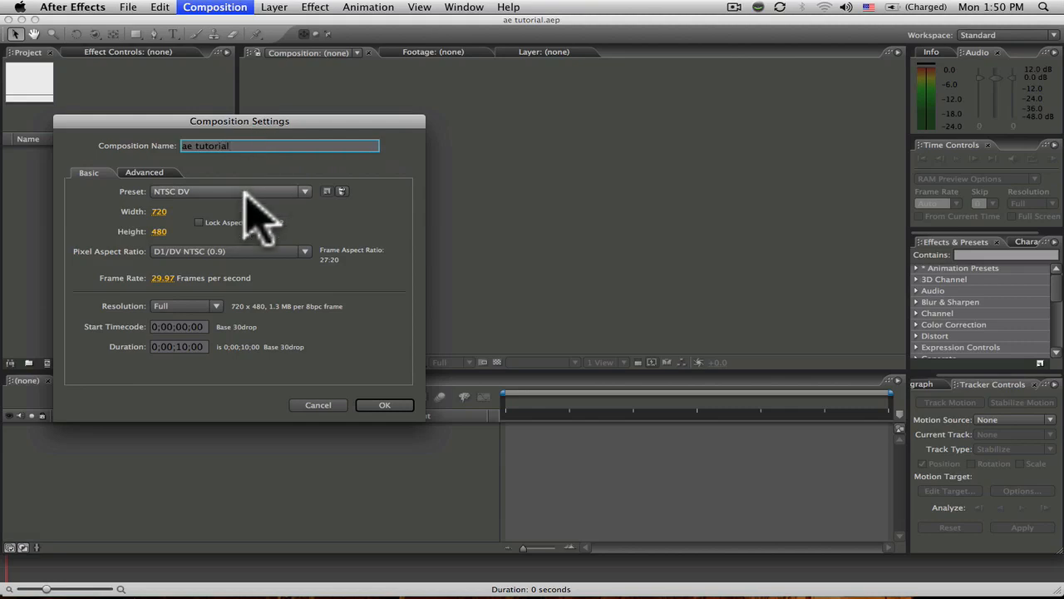
mouse_move(257, 220)
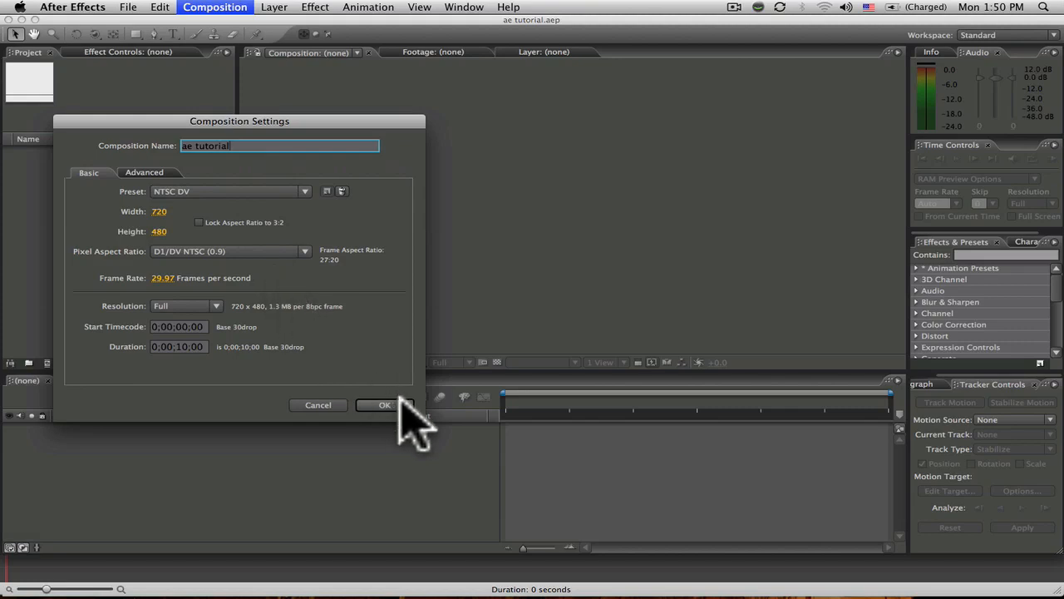
click(384, 405)
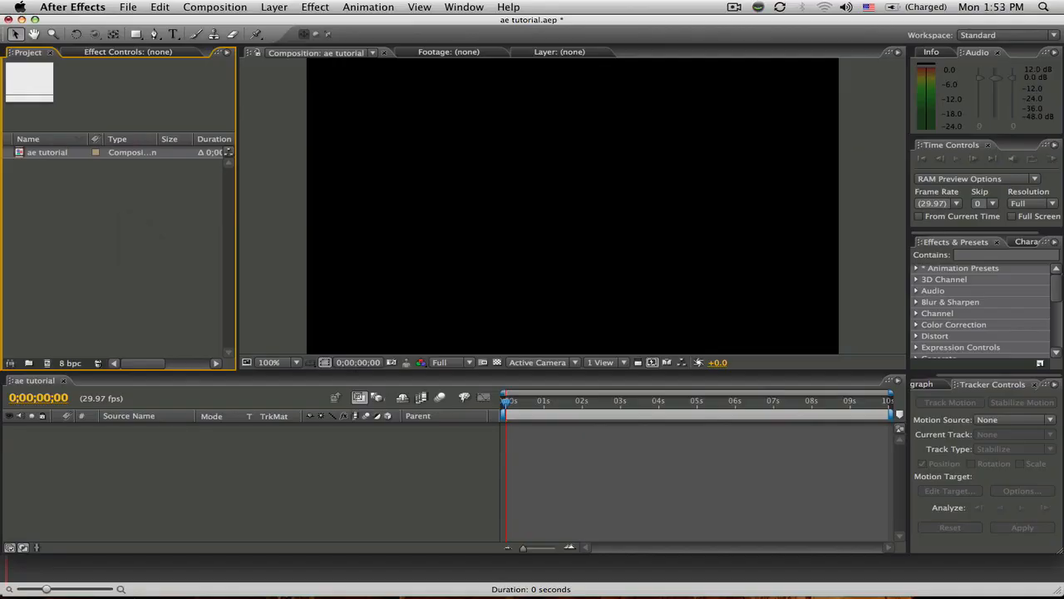
- Import the green-screen clip Band_1.mov and preview it from the Project panel
click(128, 7)
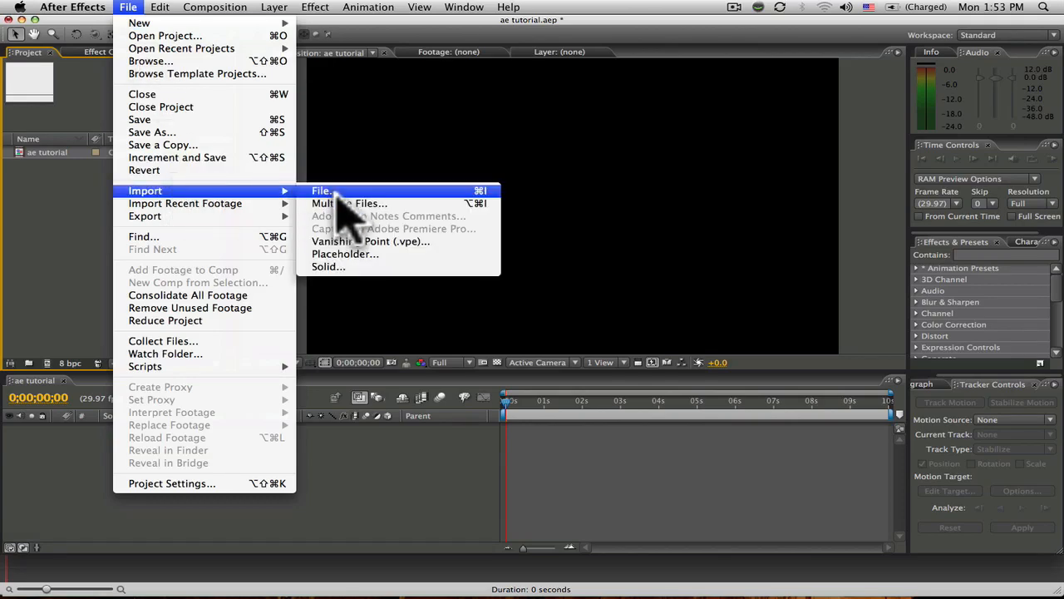
click(322, 190)
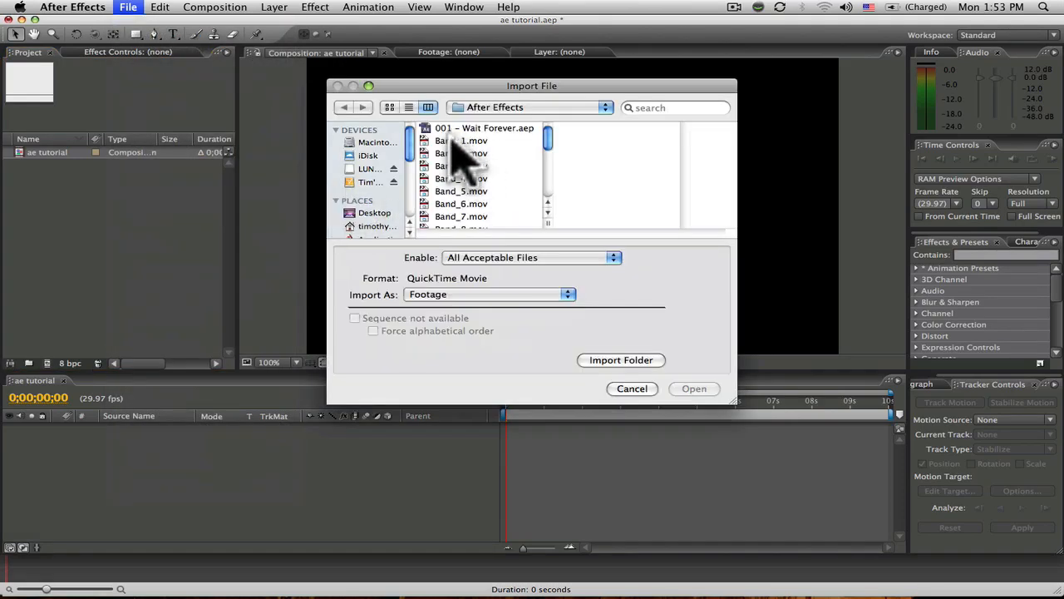
click(462, 140)
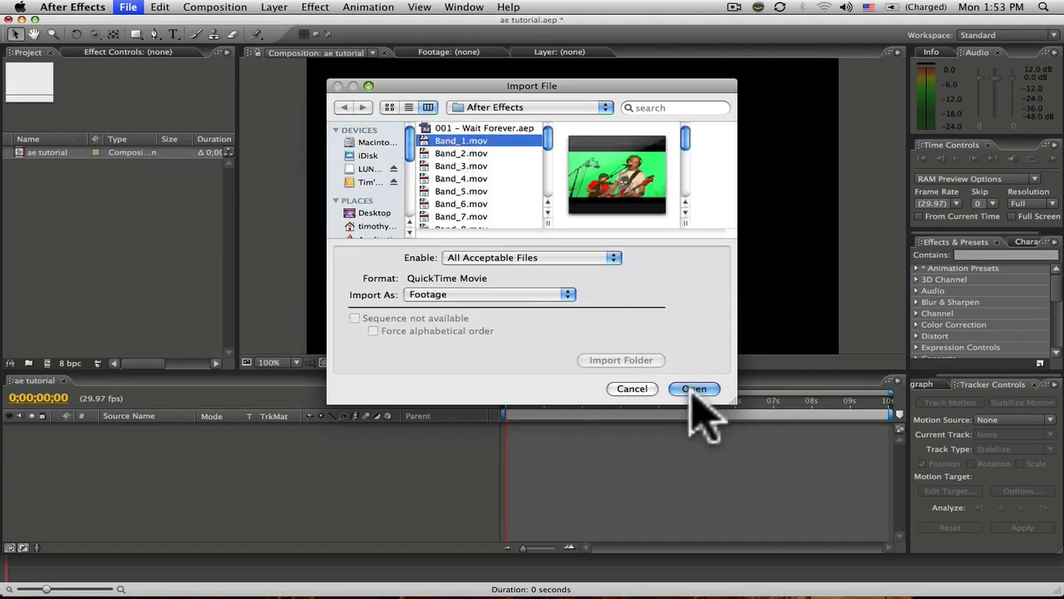
click(694, 389)
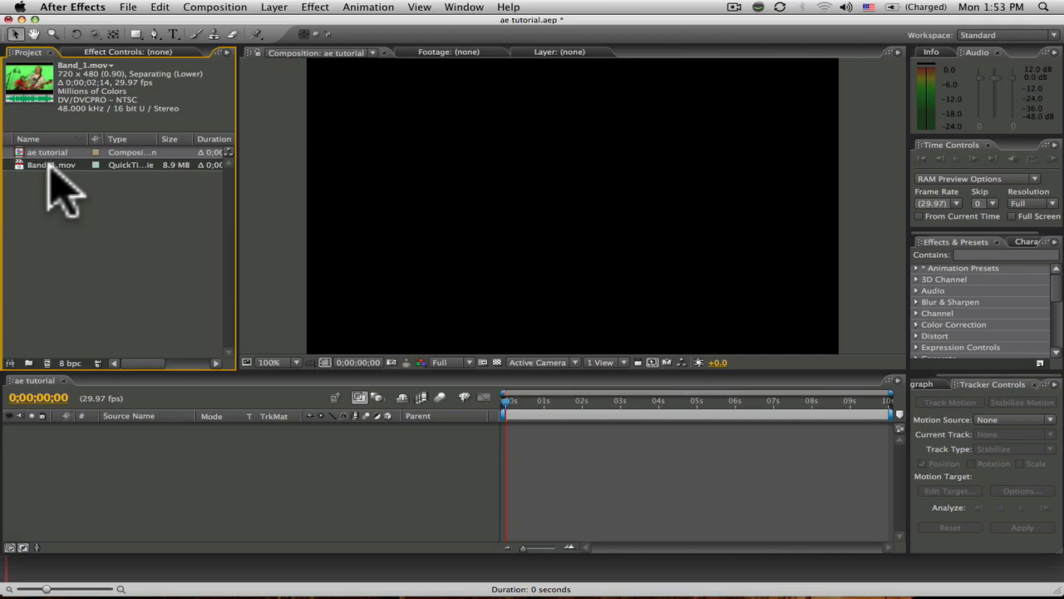
double_click(50, 163)
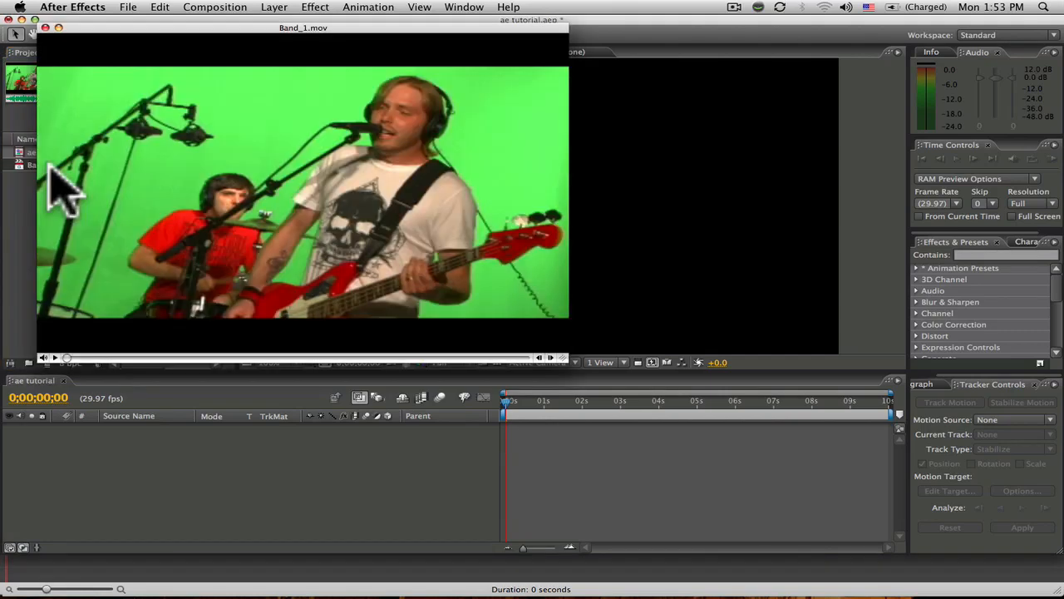
mouse_move(62, 46)
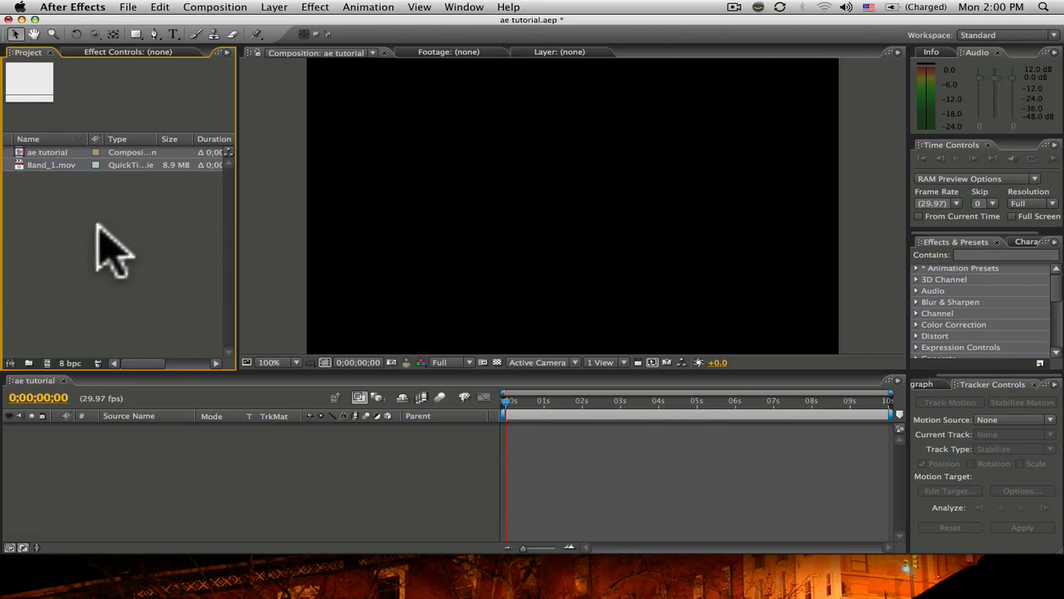
- Add a full-frame white solid layer, White Solid 1, beneath Band_1.mov
click(50, 164)
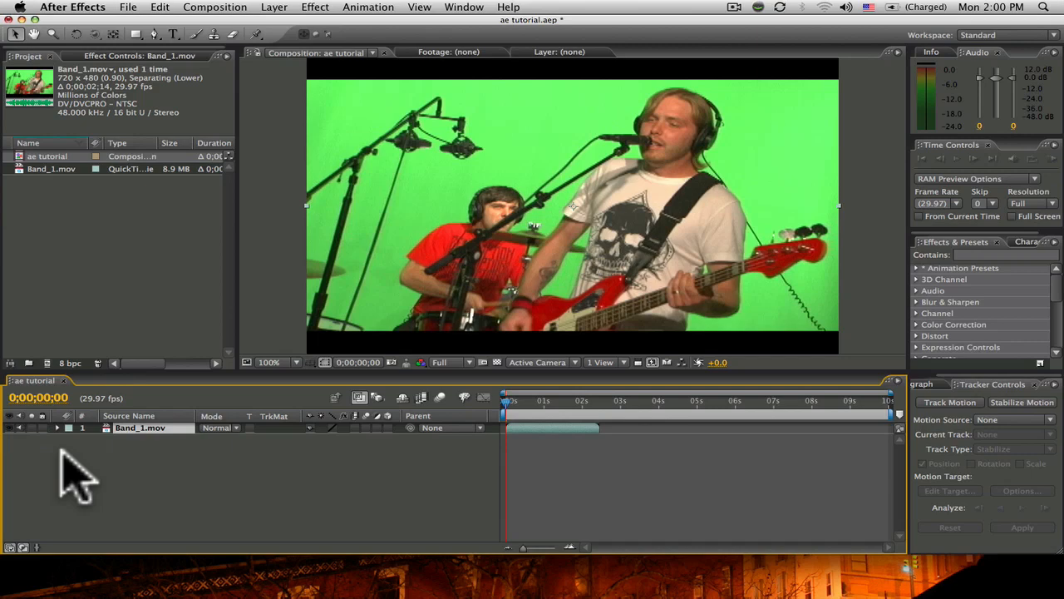
mouse_move(187, 249)
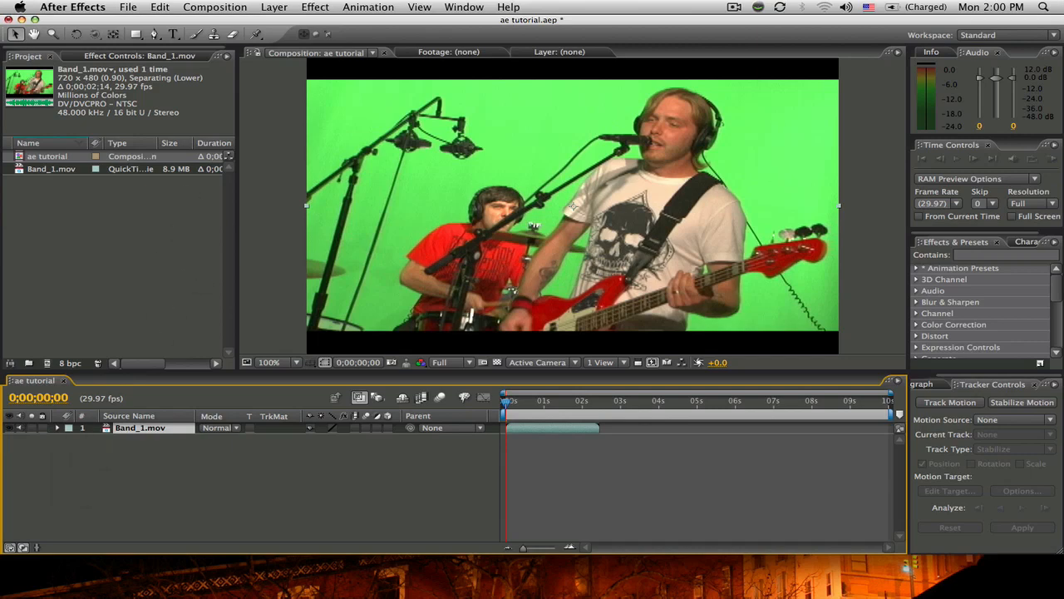
click(273, 6)
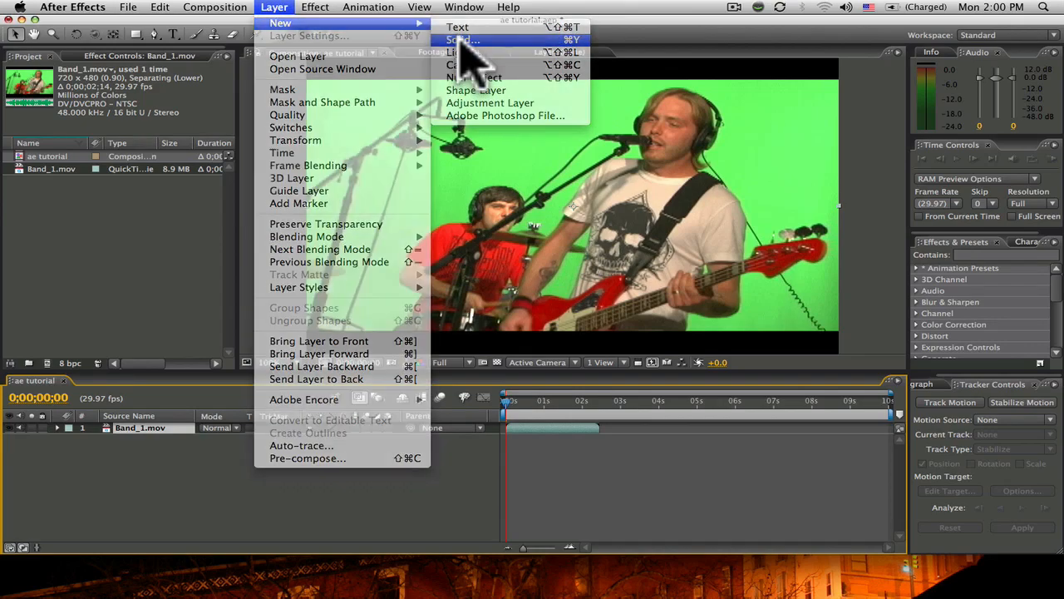
click(462, 40)
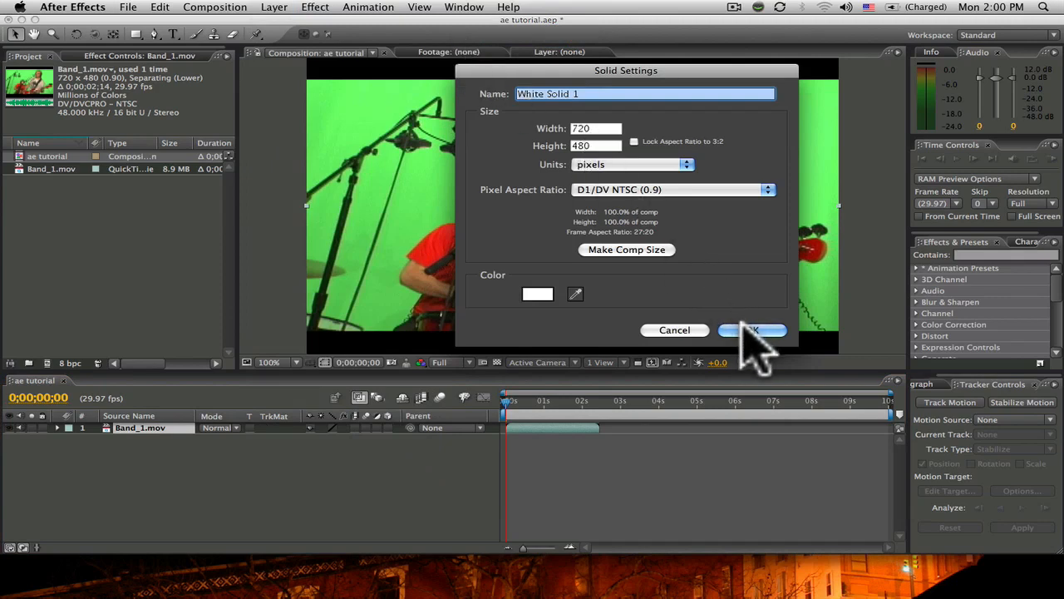
click(751, 330)
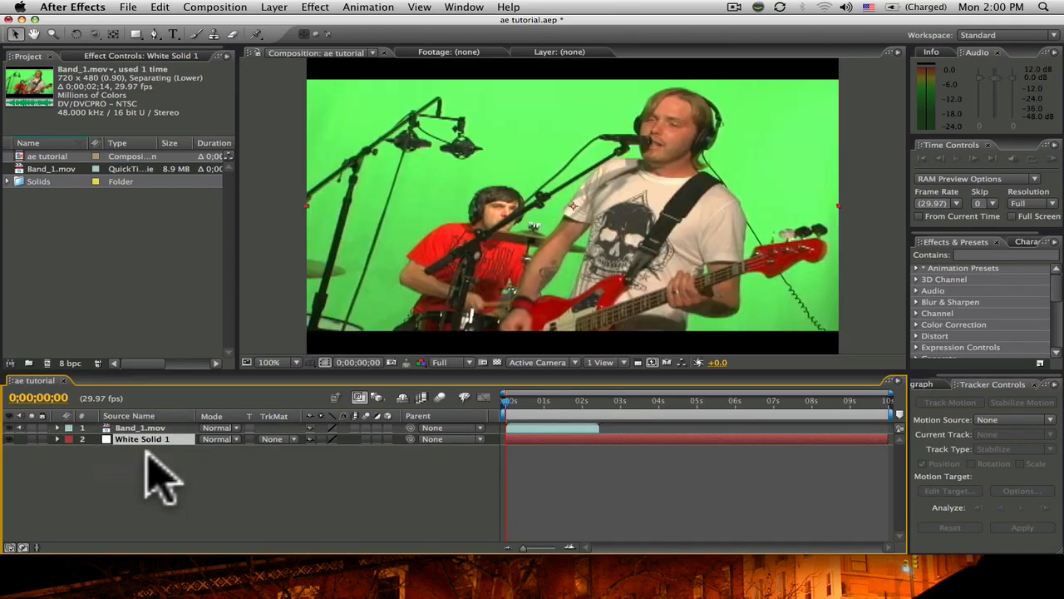
- Apply Effect > Keying > Keylight (1.2) to the Band_1.mov layer
click(140, 427)
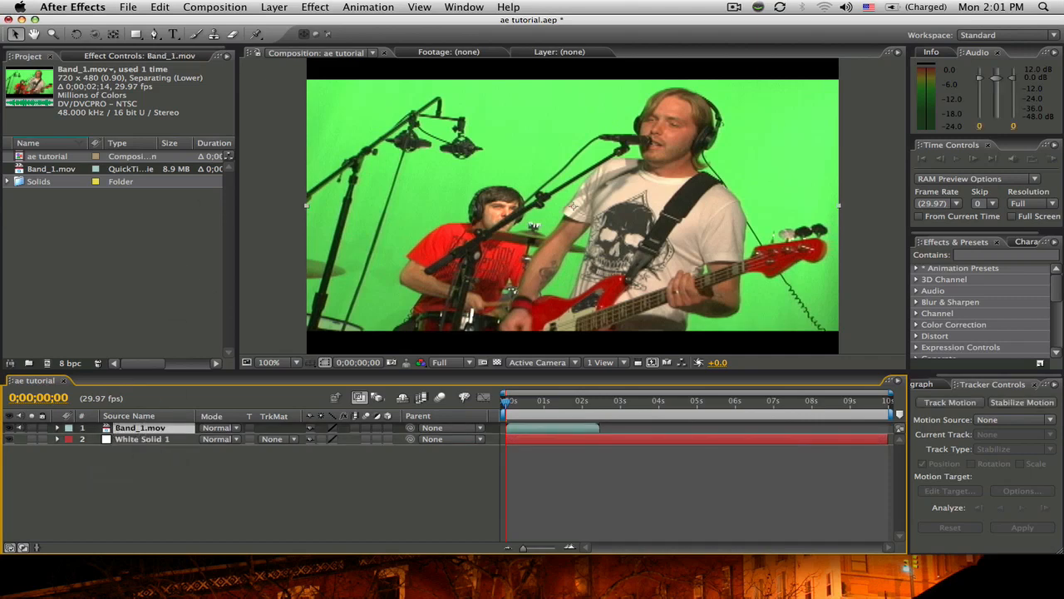
click(314, 6)
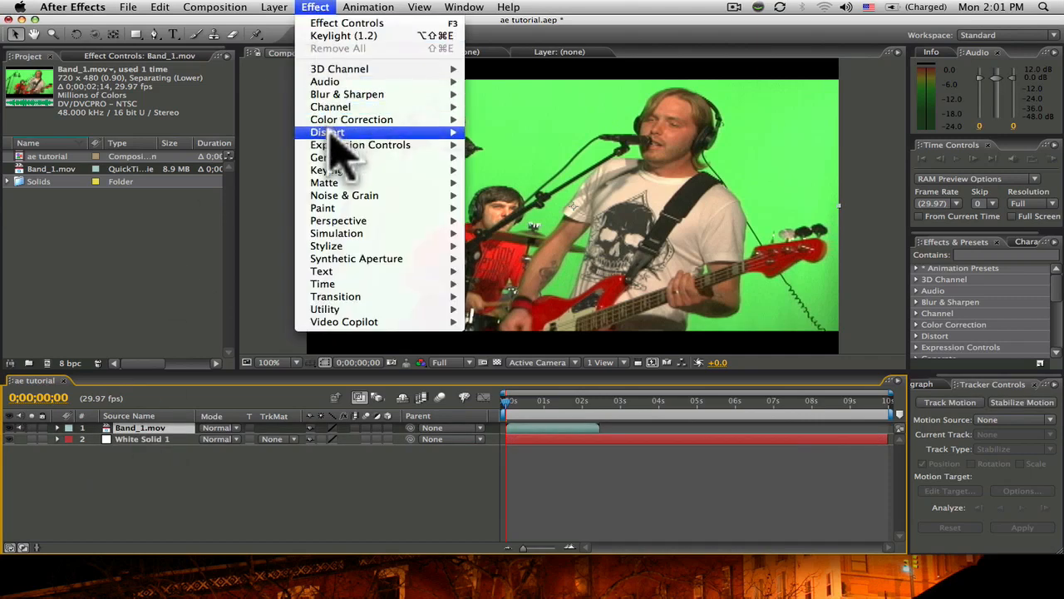
mouse_move(327, 169)
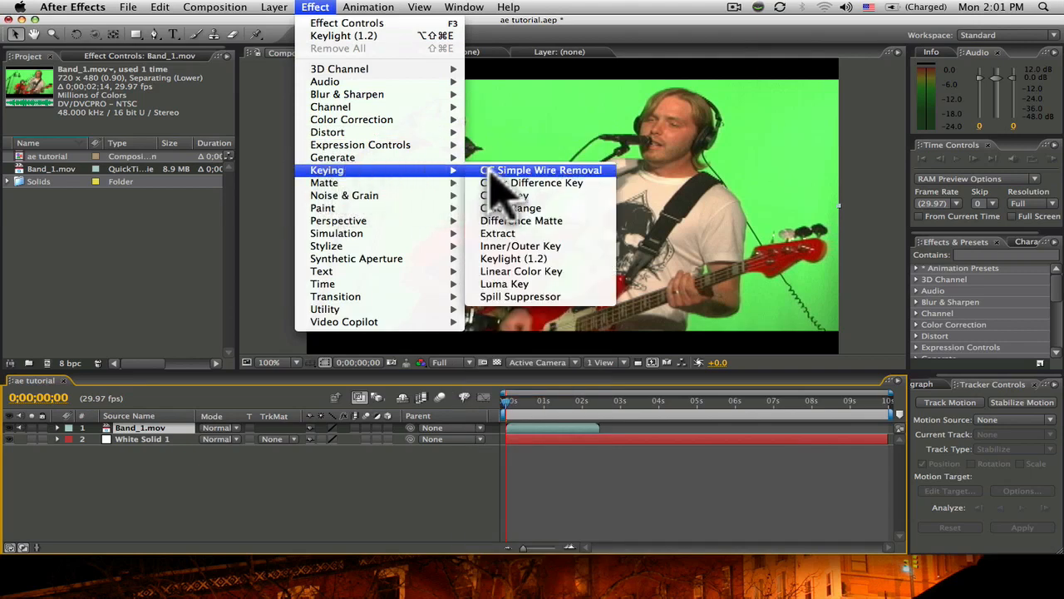
mouse_move(513, 257)
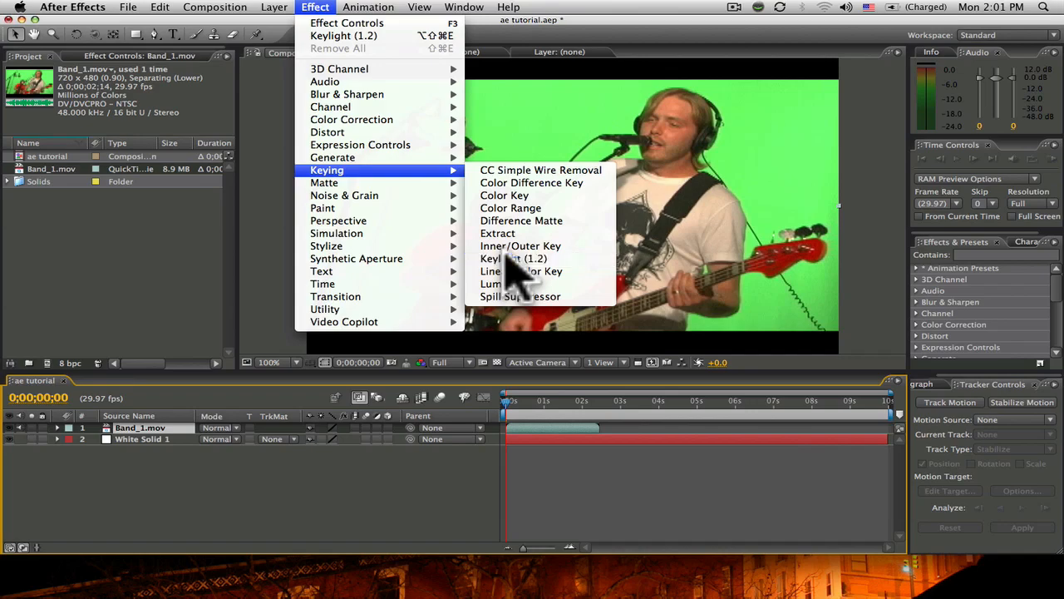
click(513, 259)
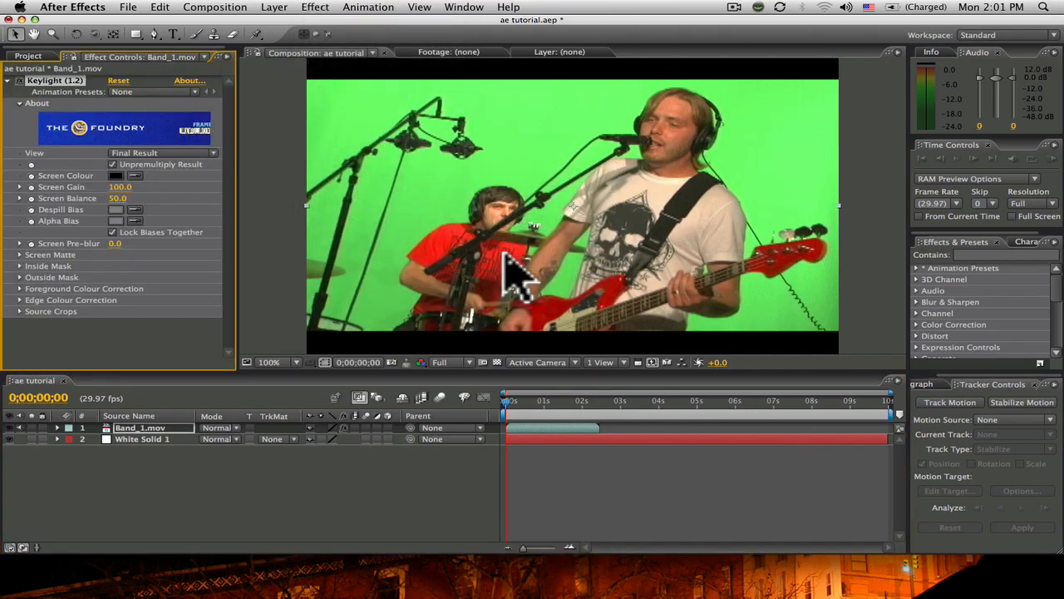
mouse_move(436, 250)
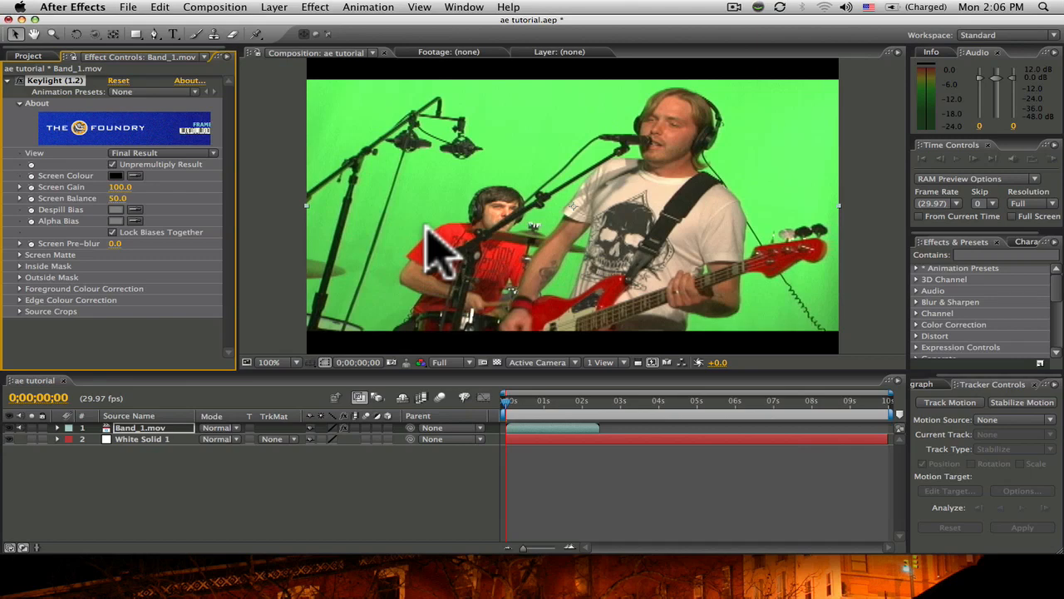
mouse_move(366, 225)
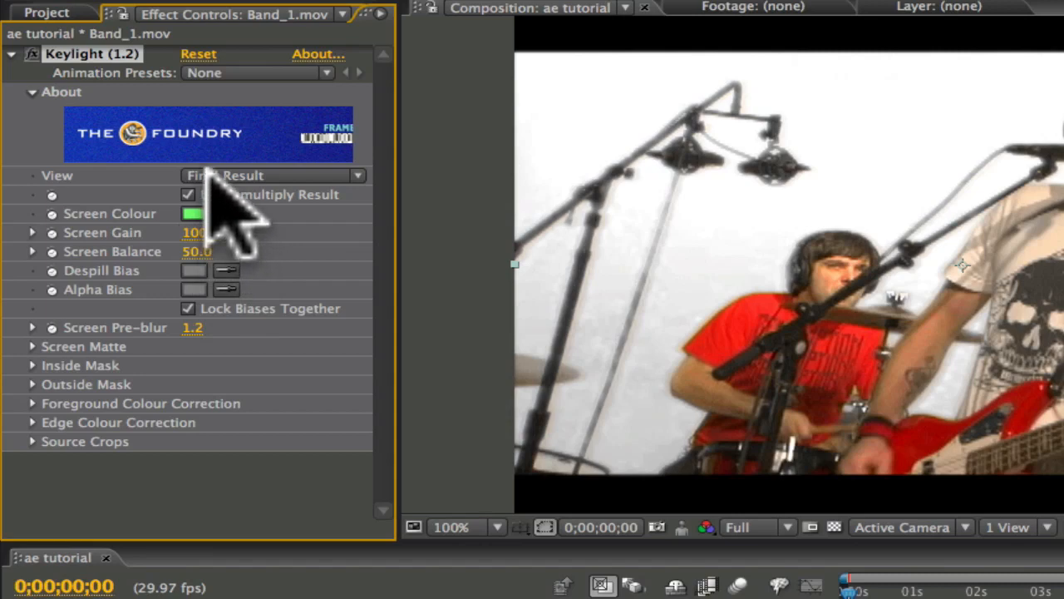
- Switch Keylight's View dropdown to Screen Matte
click(270, 176)
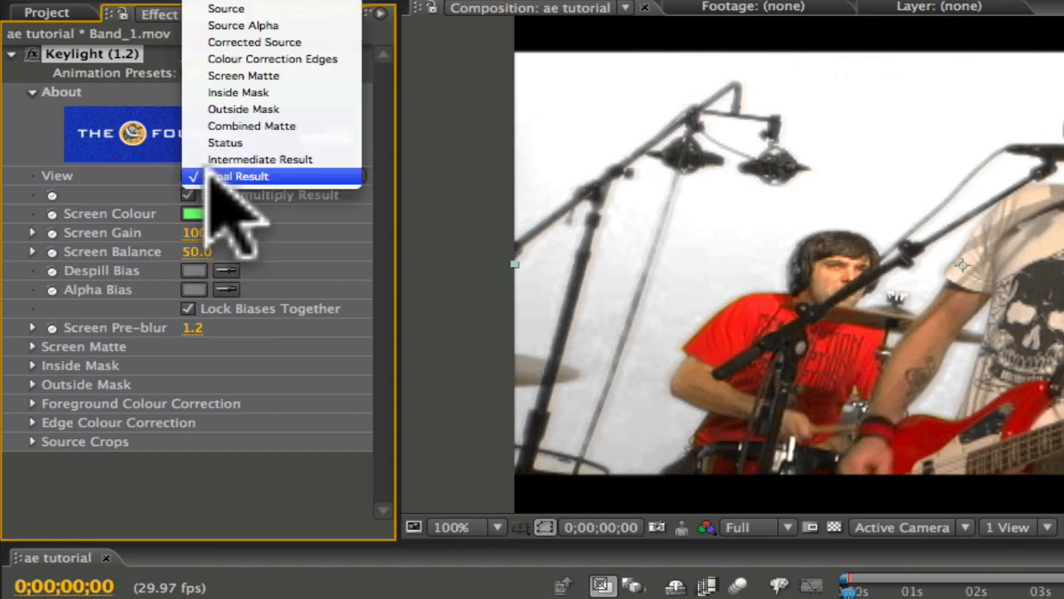
mouse_move(249, 125)
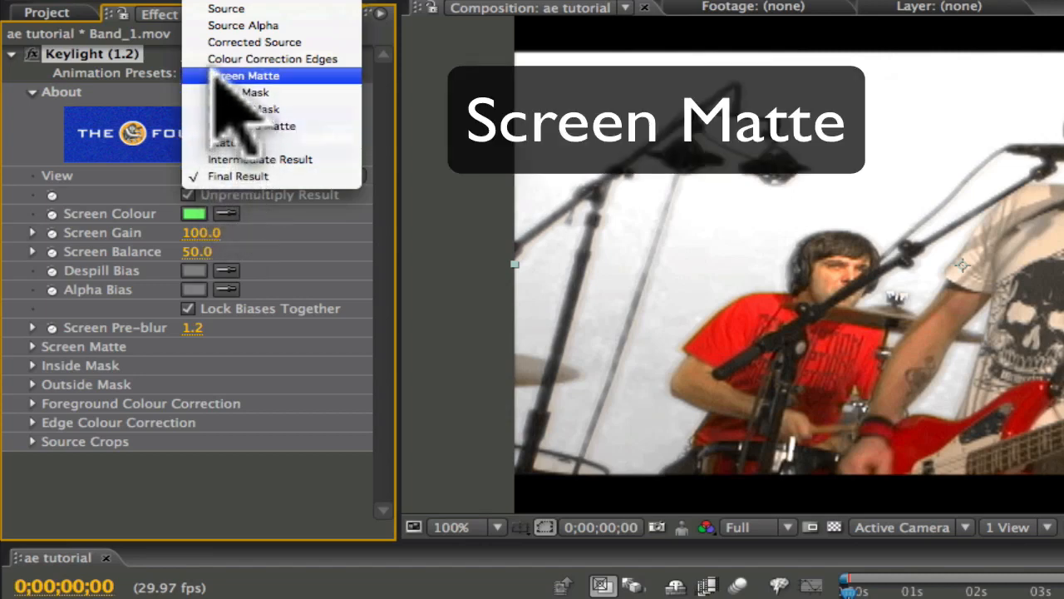
click(245, 76)
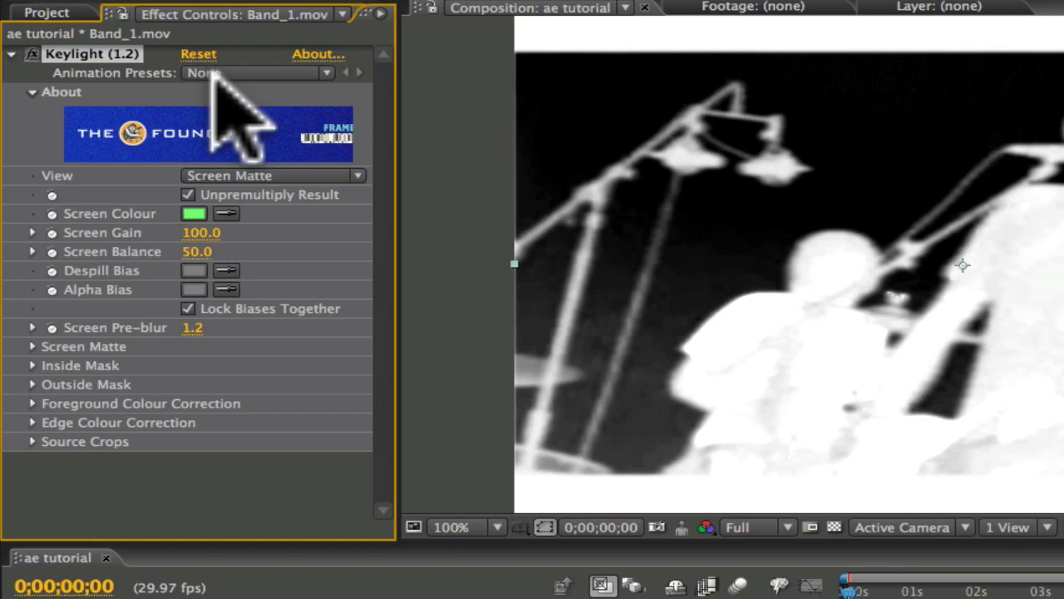
mouse_move(50, 383)
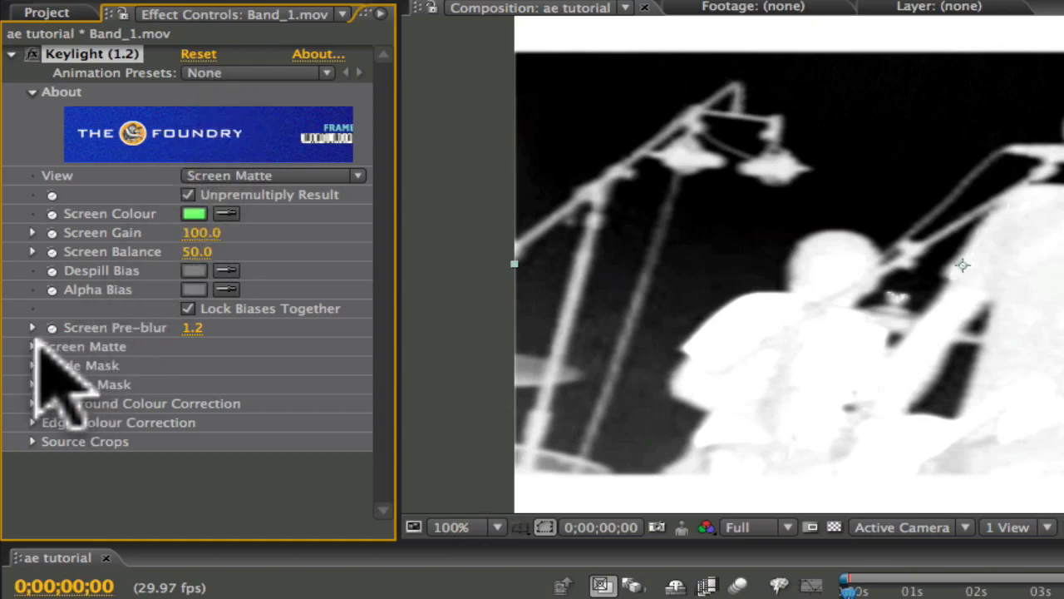
- Expand Screen Matte and scrub Clip Black to 25 and Clip White to 95
click(31, 346)
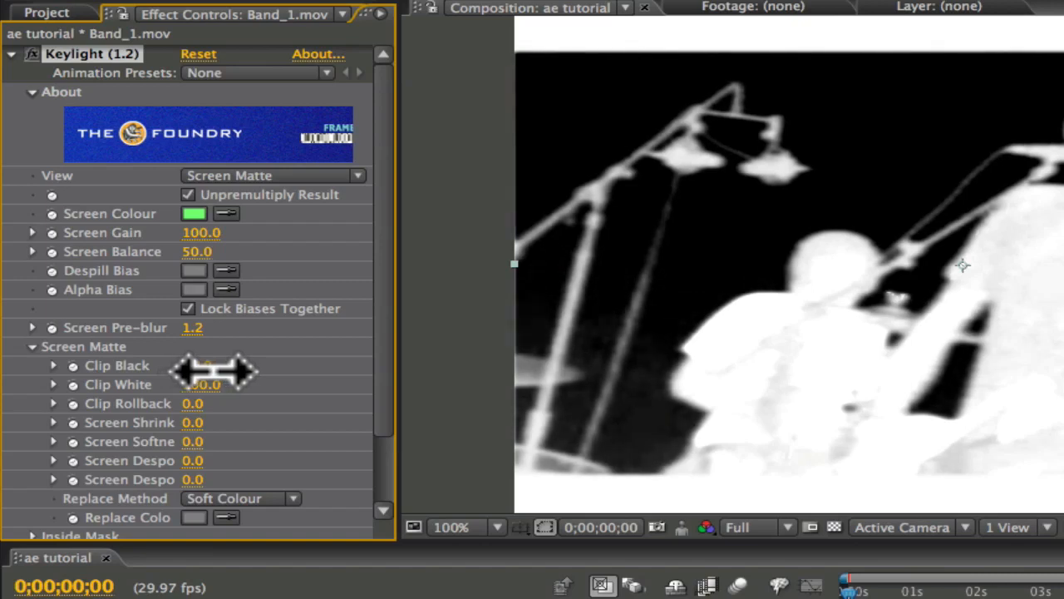
drag(208, 383, 241, 383)
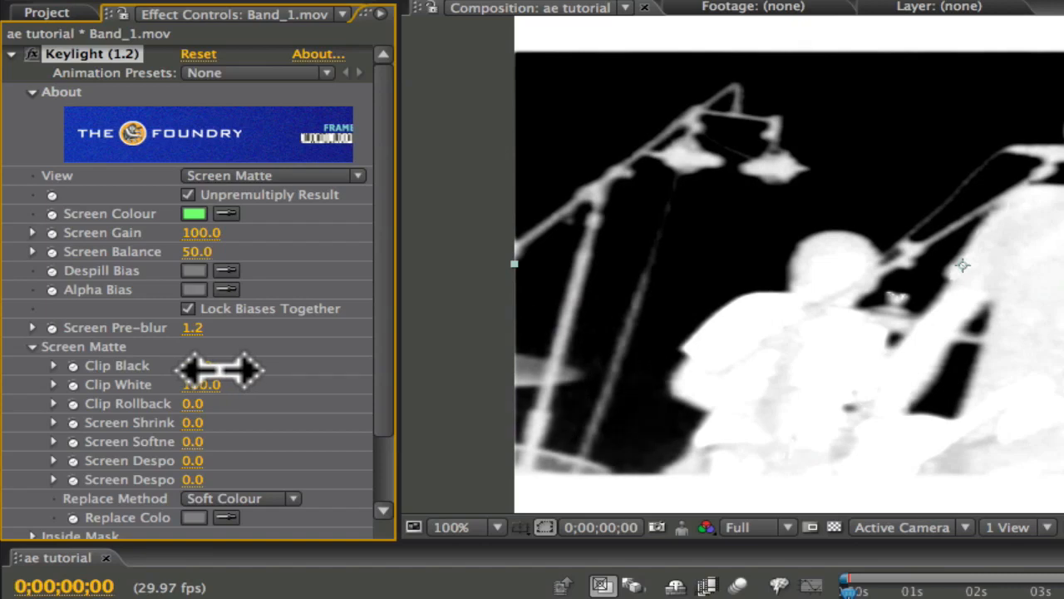
drag(233, 374, 212, 374)
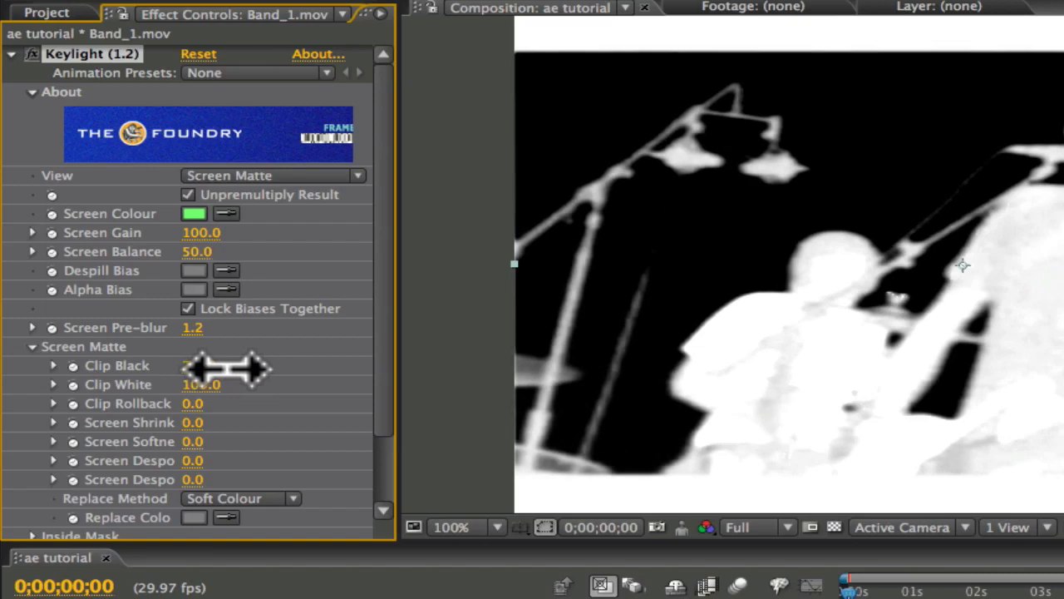
drag(201, 365, 225, 365)
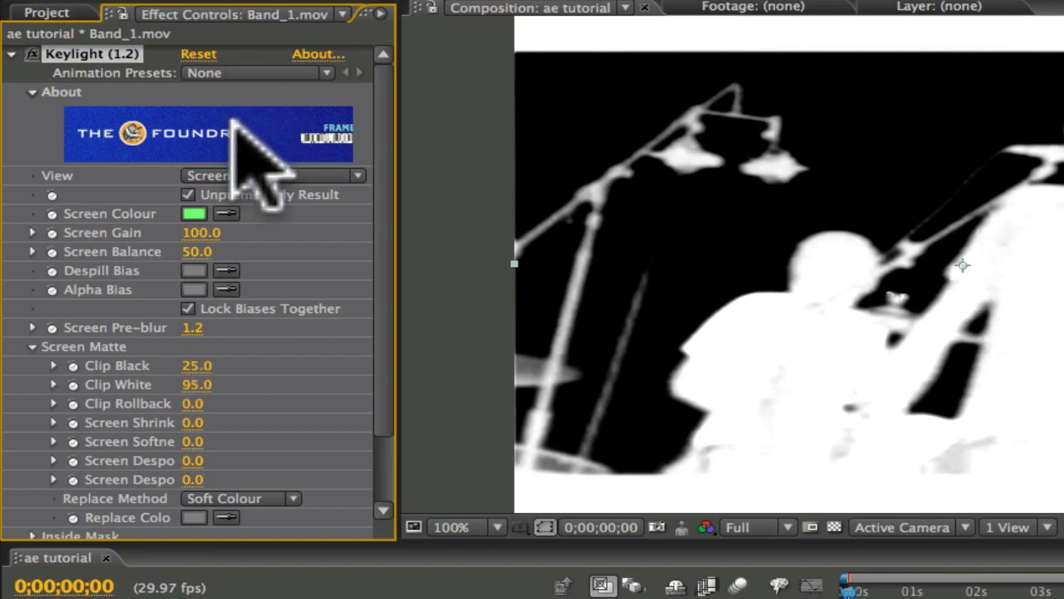
- Set Keylight's View back to Final Result
click(270, 175)
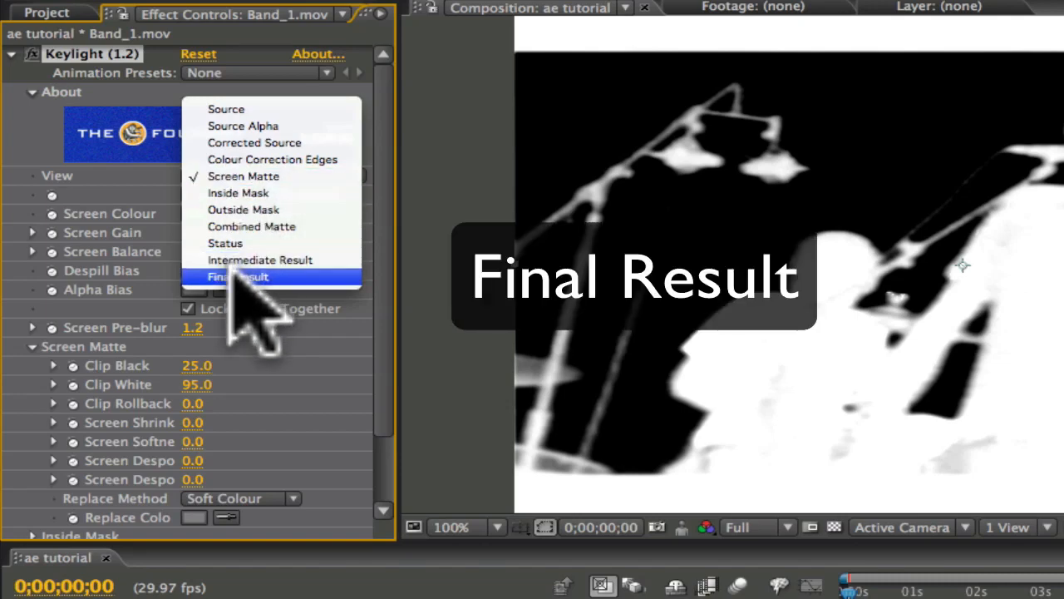
click(239, 276)
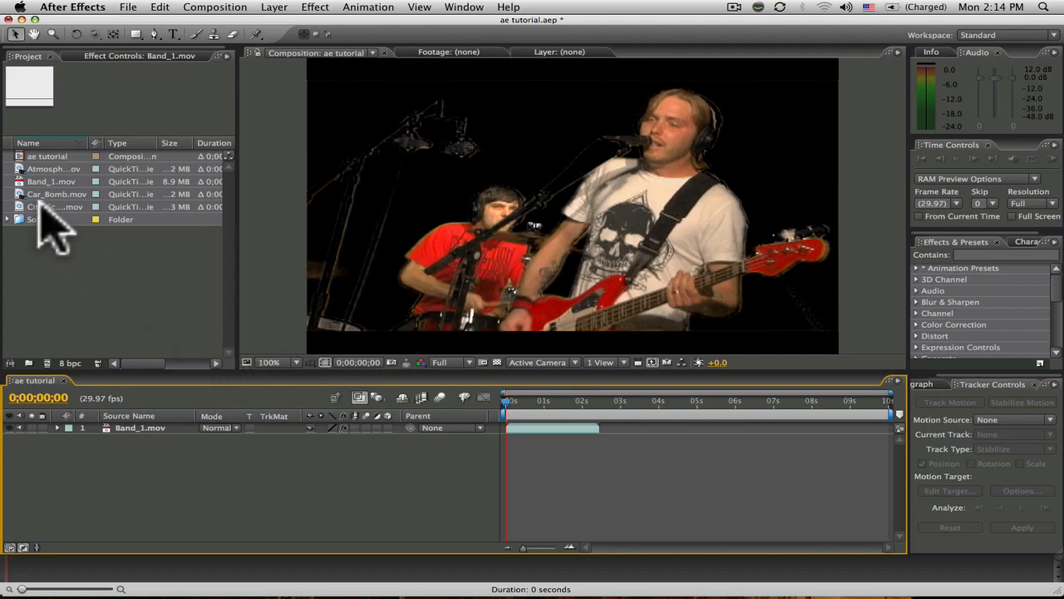
- Place City_Scene.mov behind the band, checking it at 33.3% zoom before returning to 100%
click(55, 206)
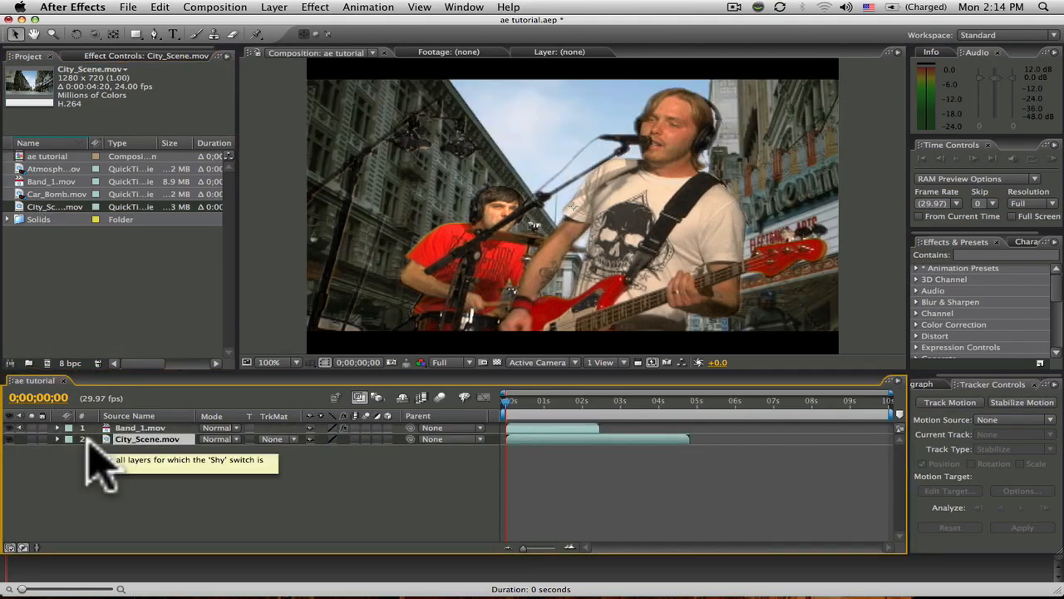
mouse_move(274, 382)
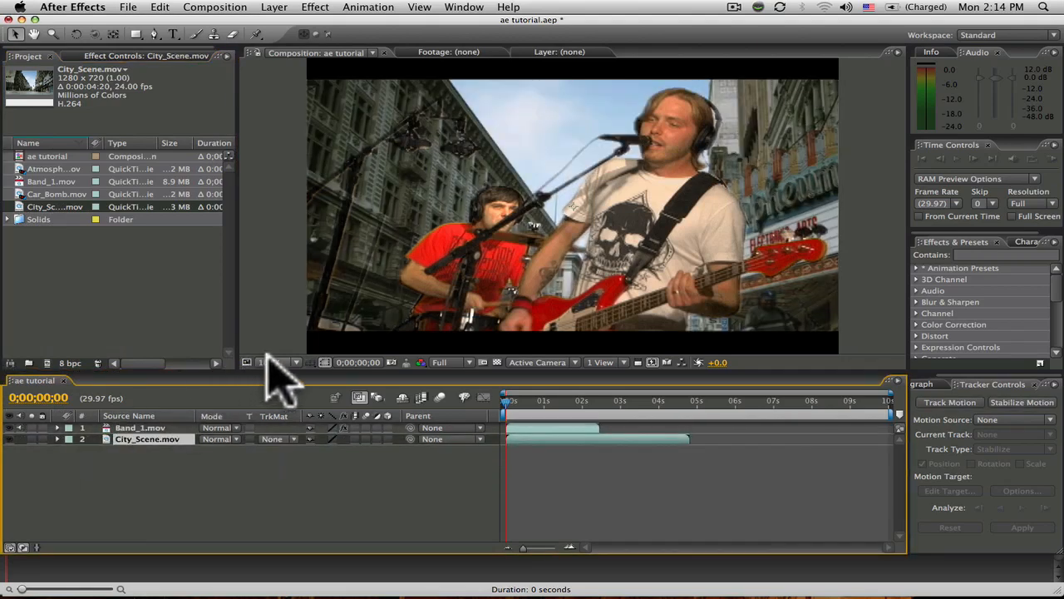
click(268, 362)
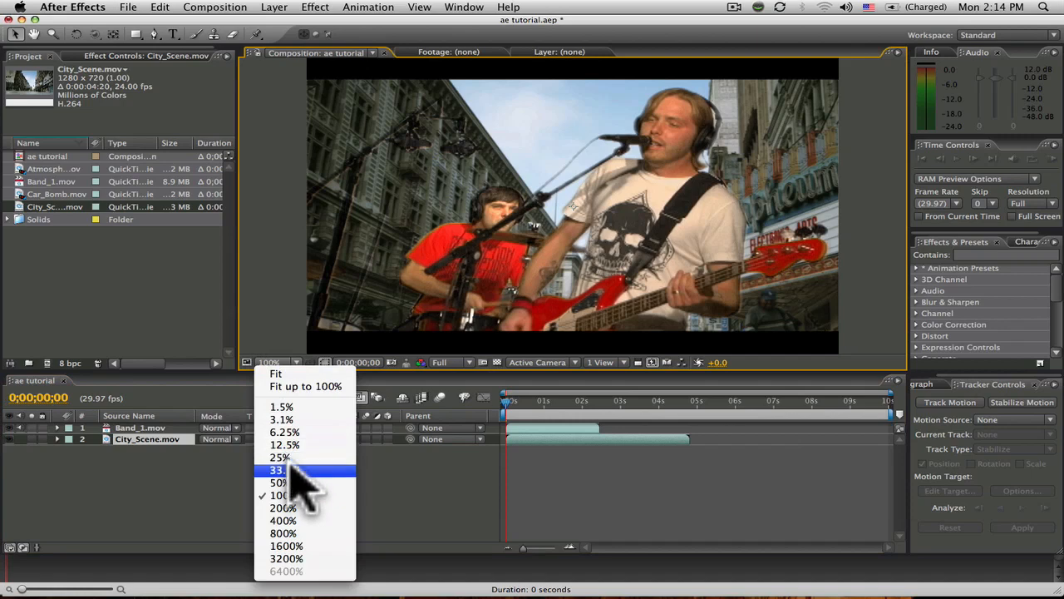
click(278, 469)
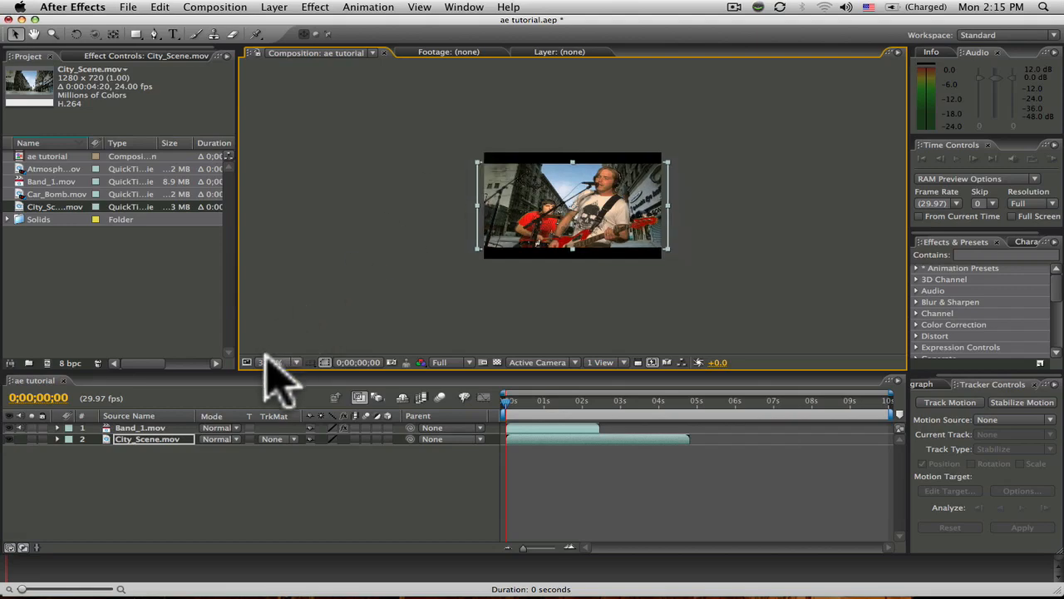
click(273, 361)
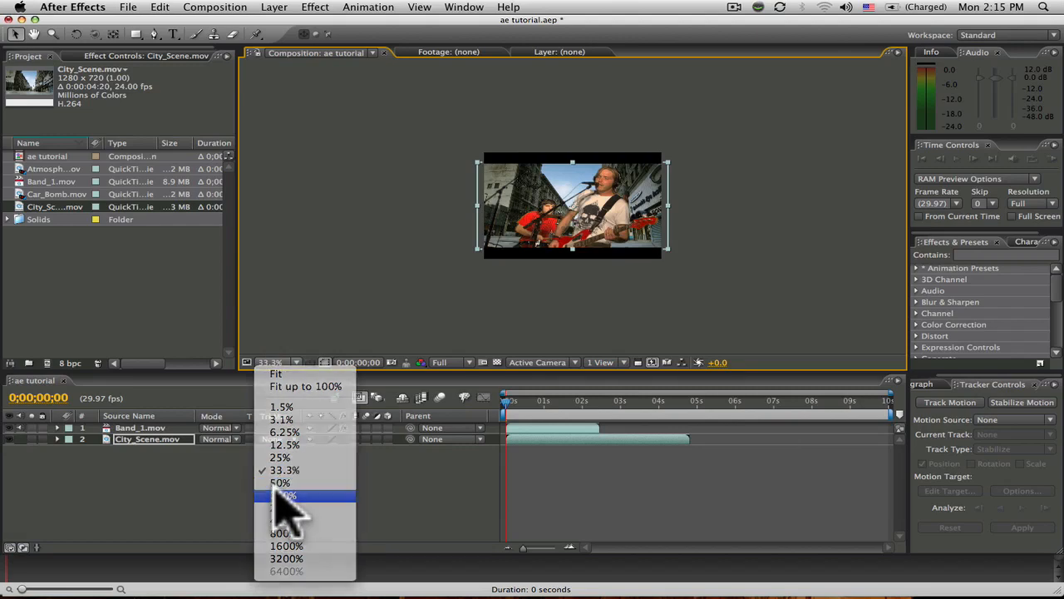
click(287, 494)
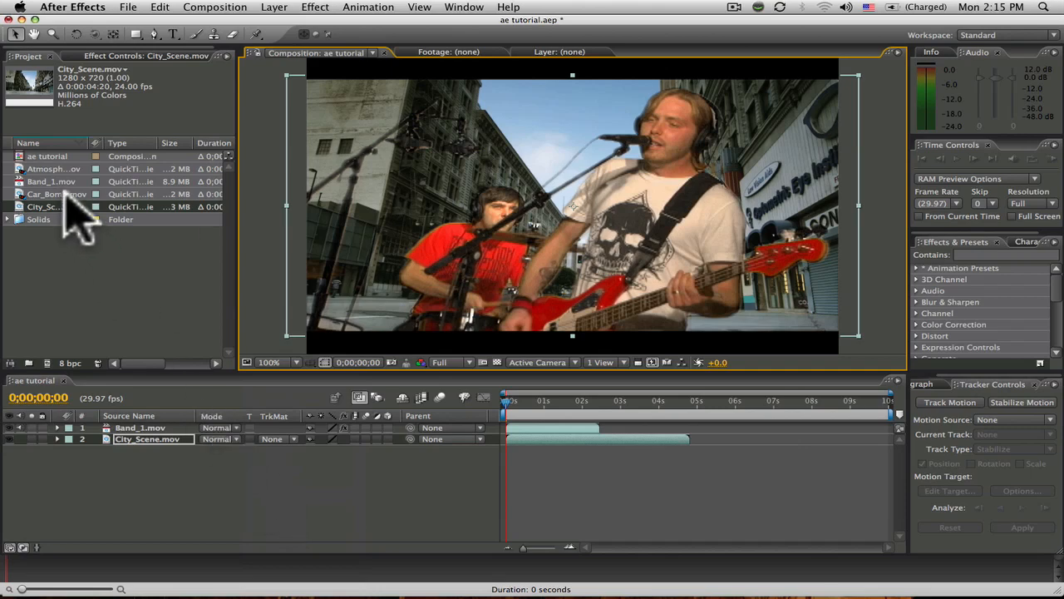
- Place the Car_Bomb clip beneath the band layer in the timeline
click(57, 194)
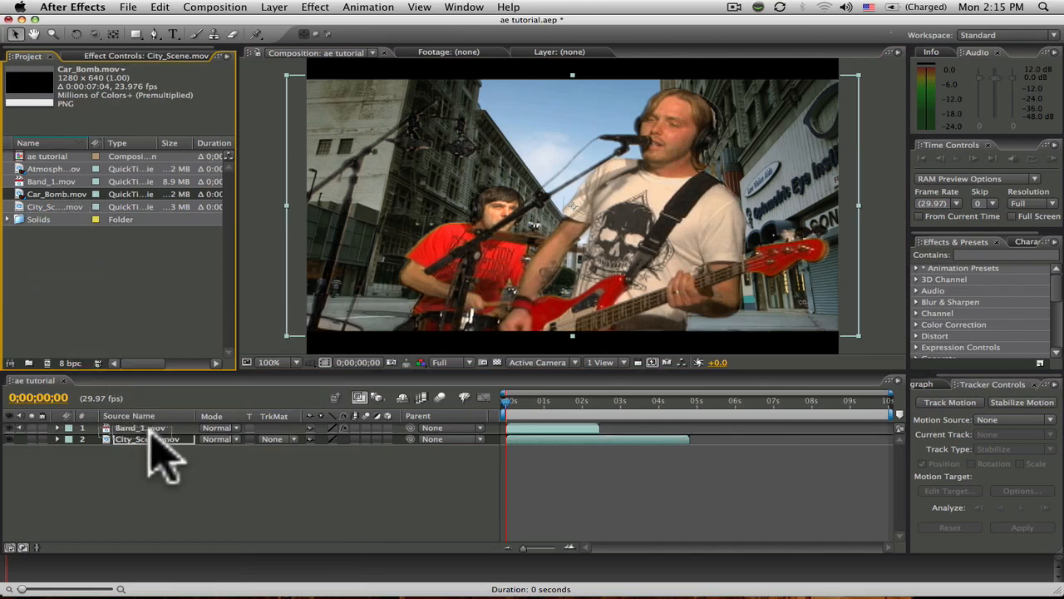
click(140, 428)
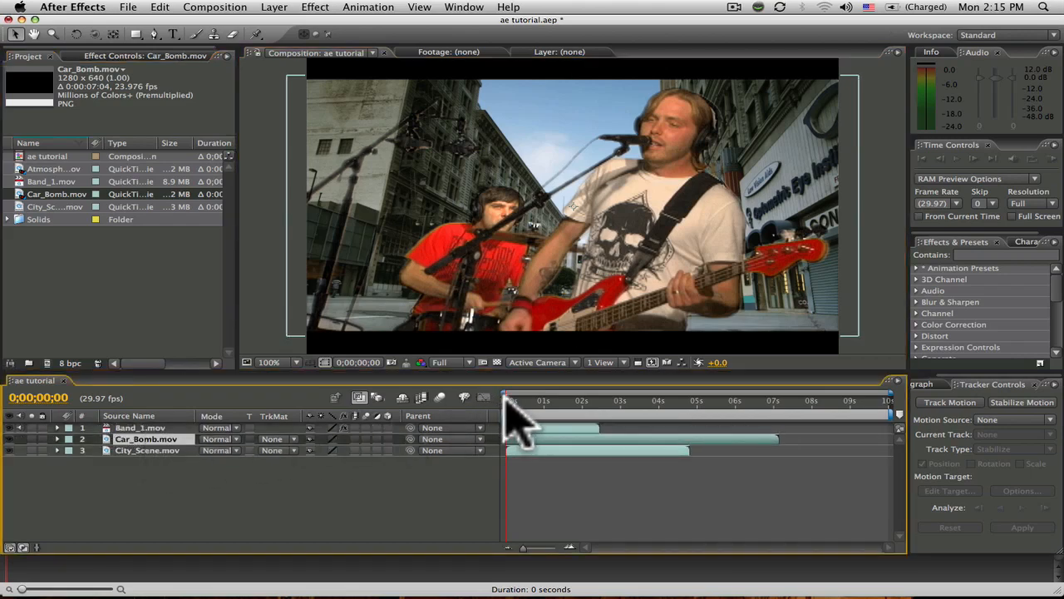
drag(506, 400, 526, 400)
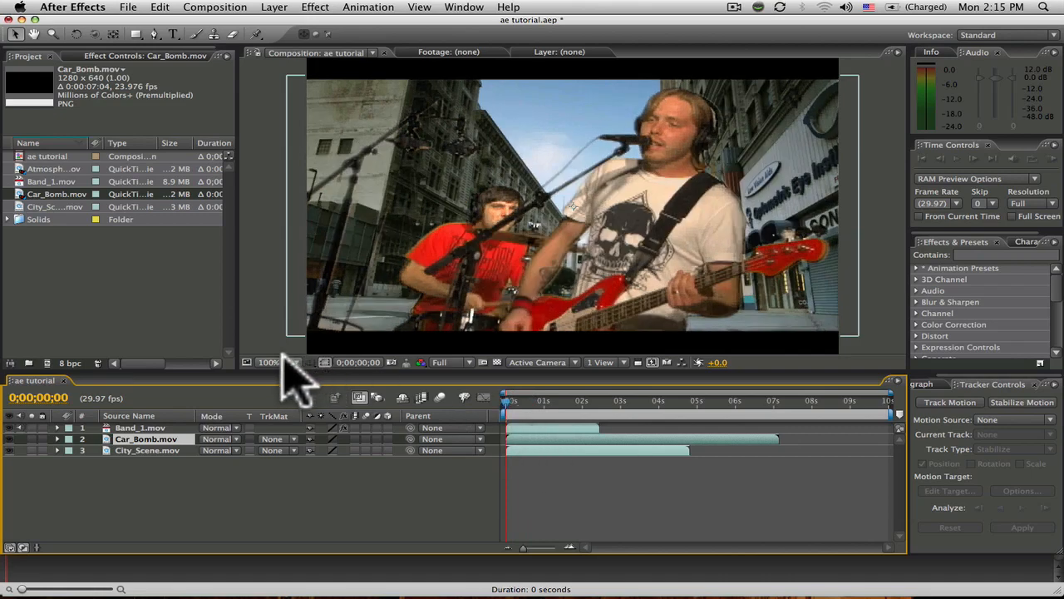
- Zoom the viewer to 50% and scrub the timeline to the explosion's fireball peak
click(270, 362)
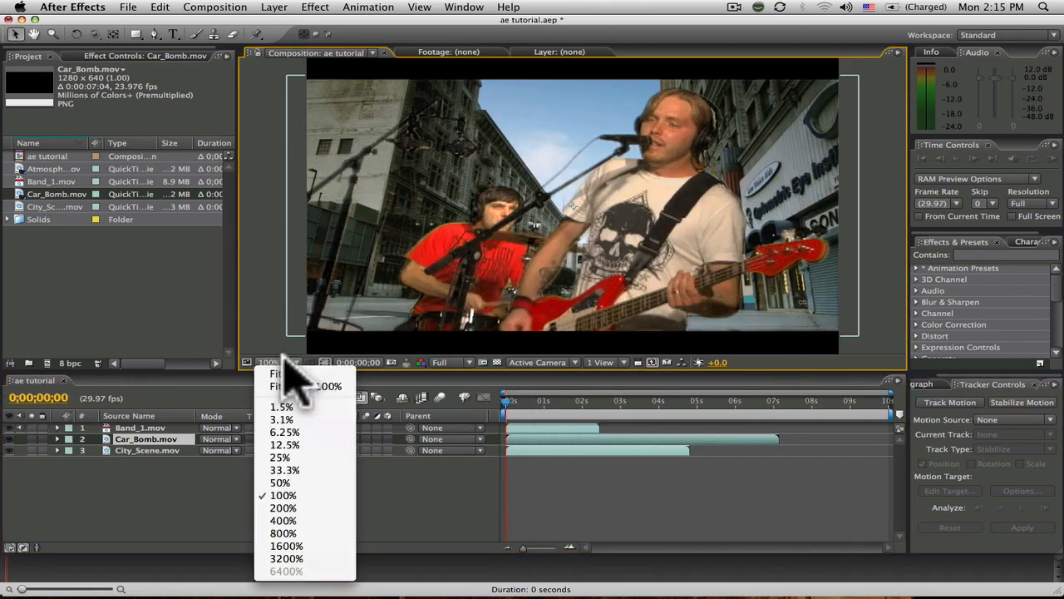
mouse_move(291, 494)
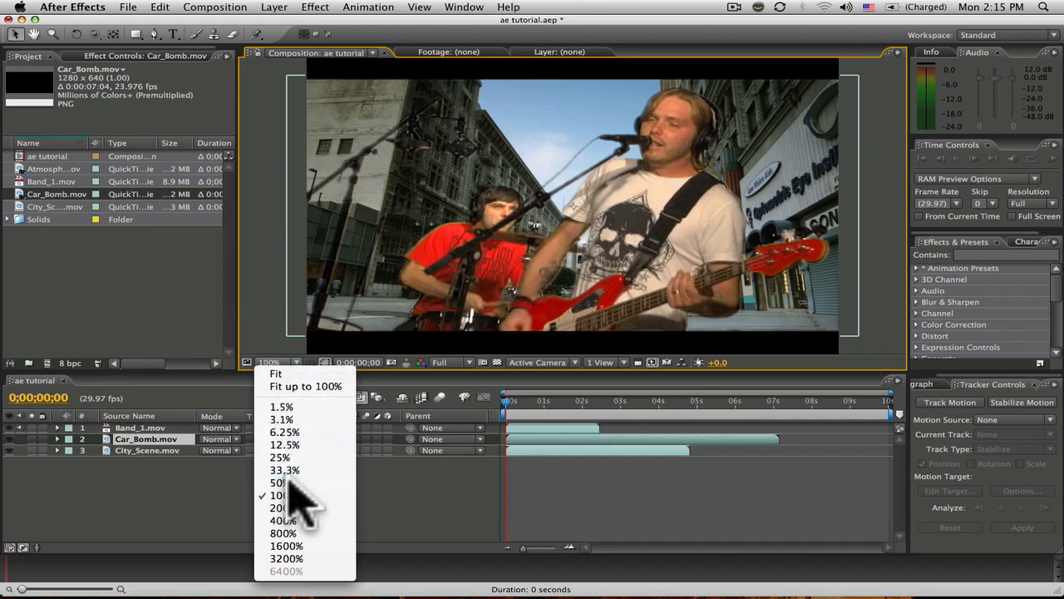
click(280, 482)
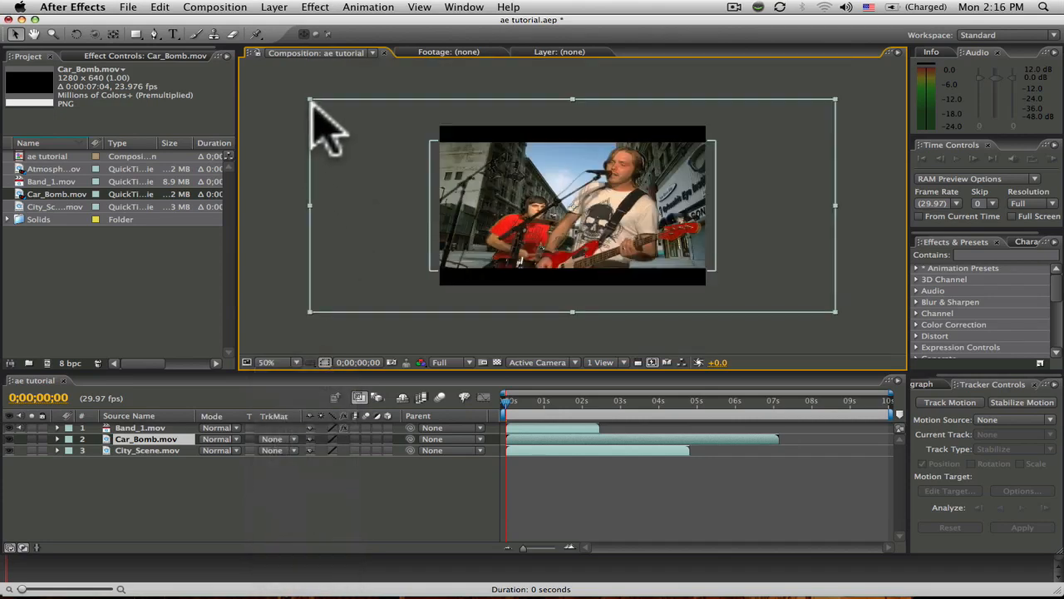
mouse_move(565, 436)
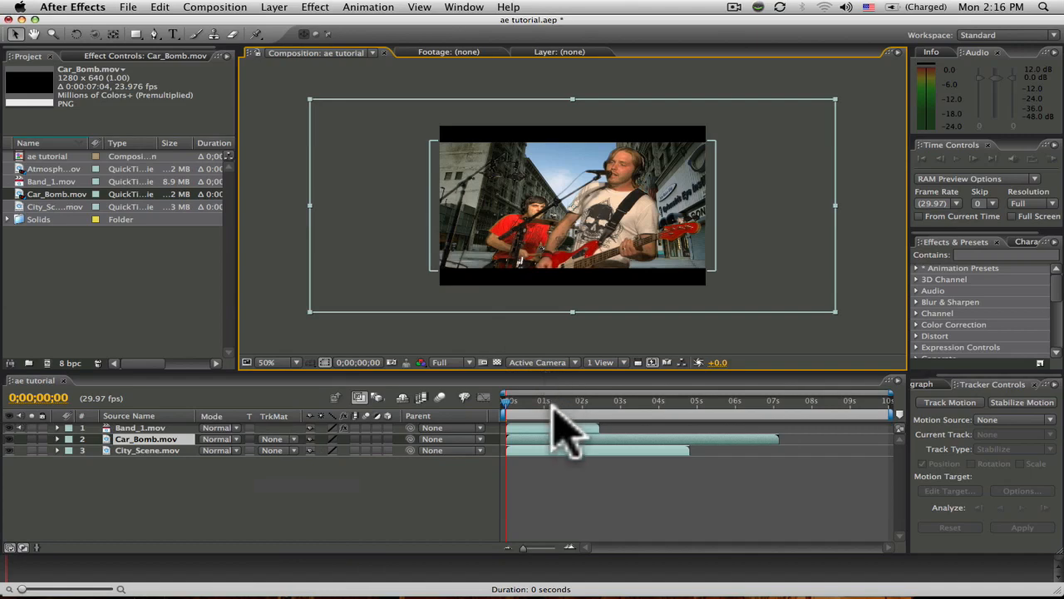
click(553, 400)
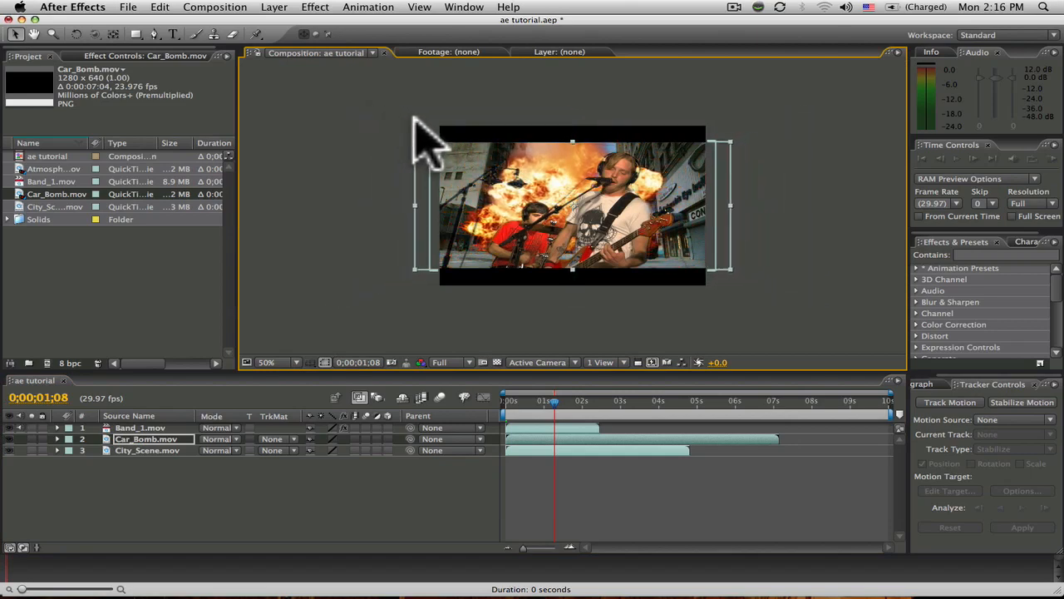
mouse_move(528, 391)
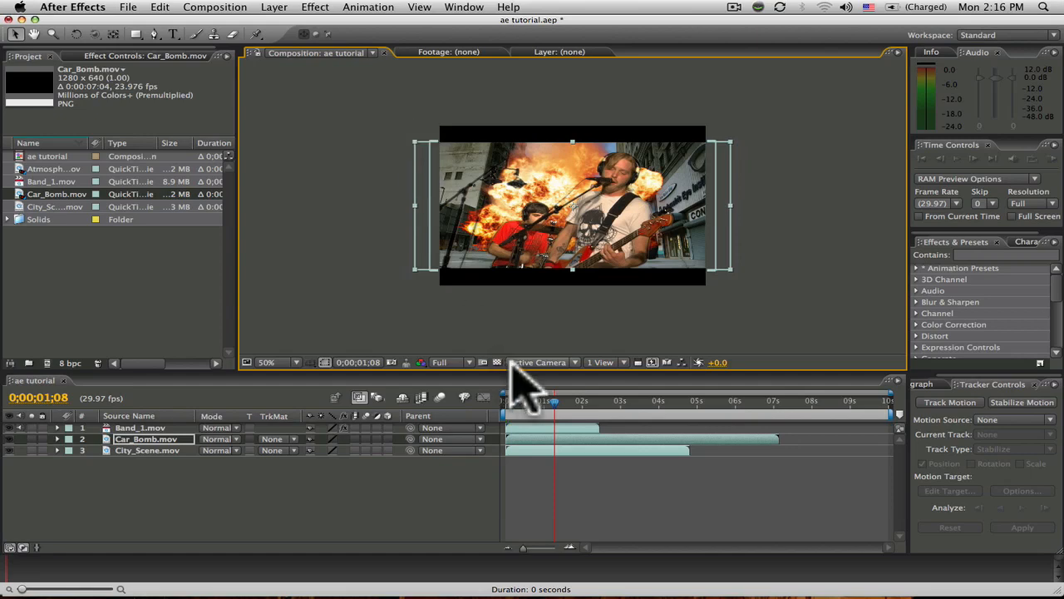
click(516, 408)
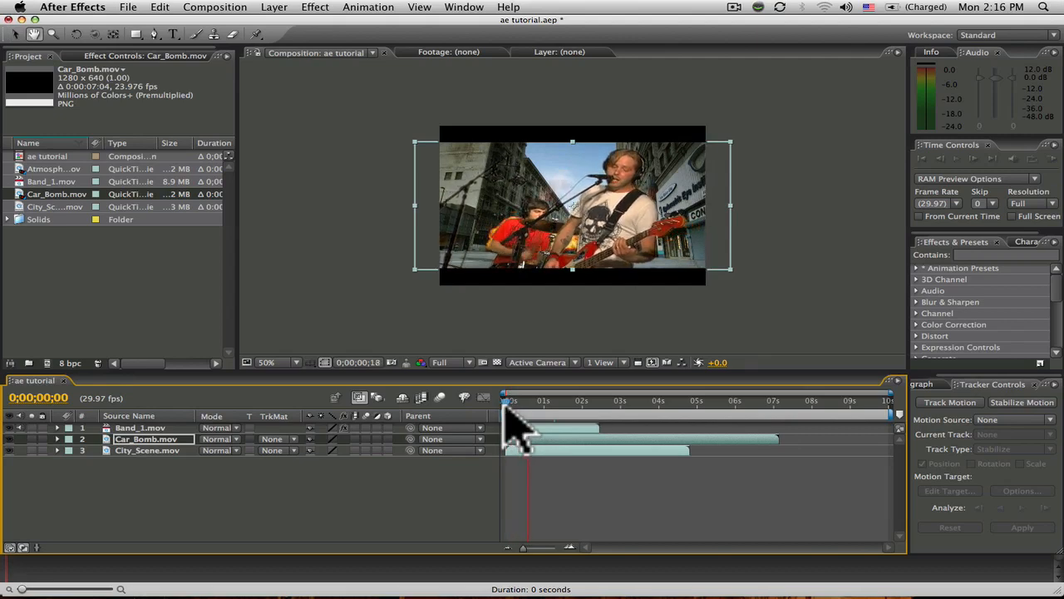
drag(511, 401, 539, 401)
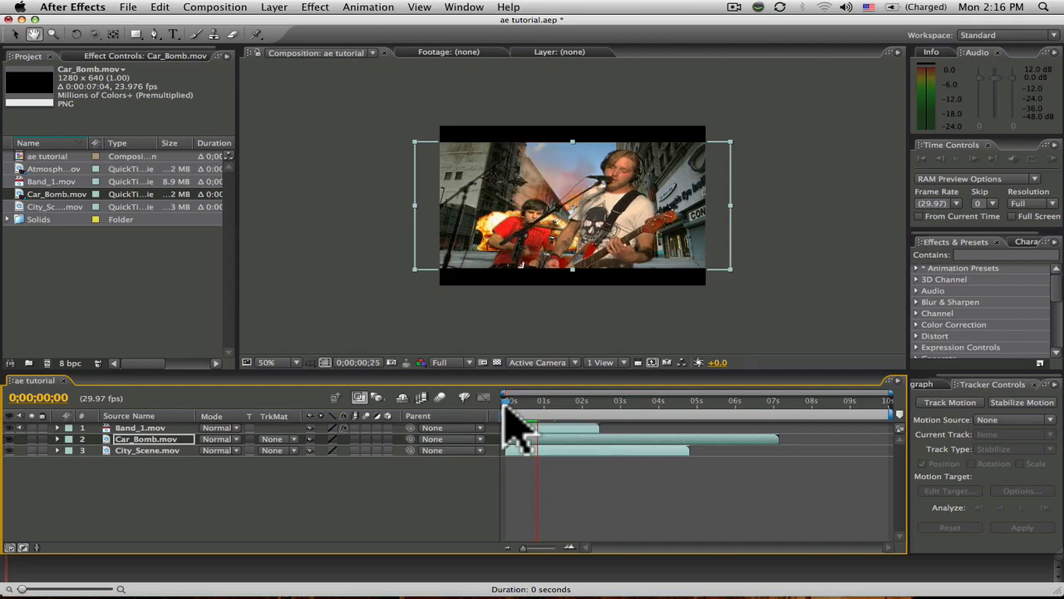
click(543, 400)
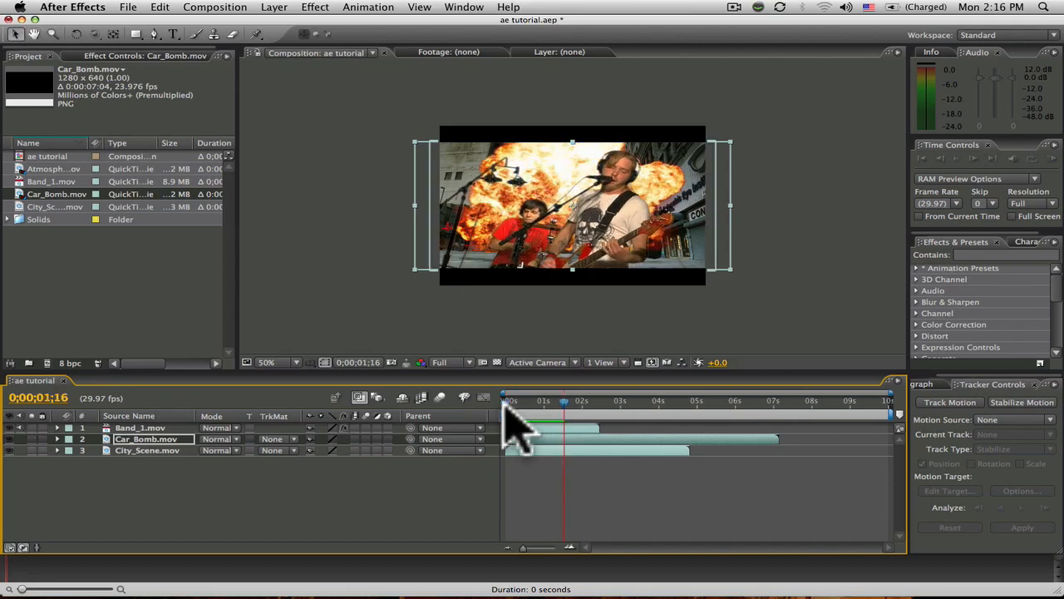
mouse_move(545, 461)
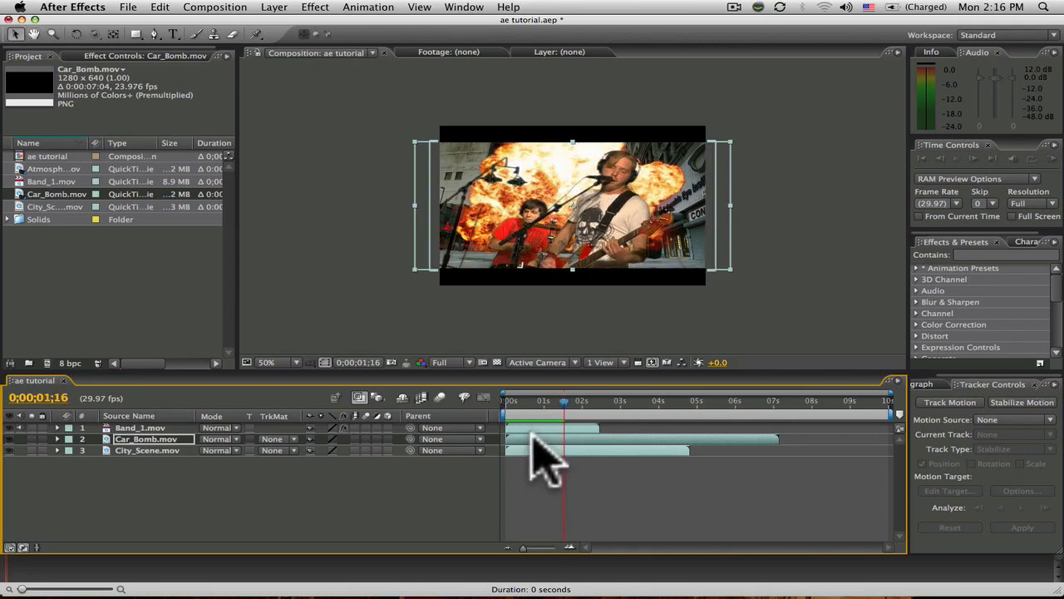
mouse_move(507, 224)
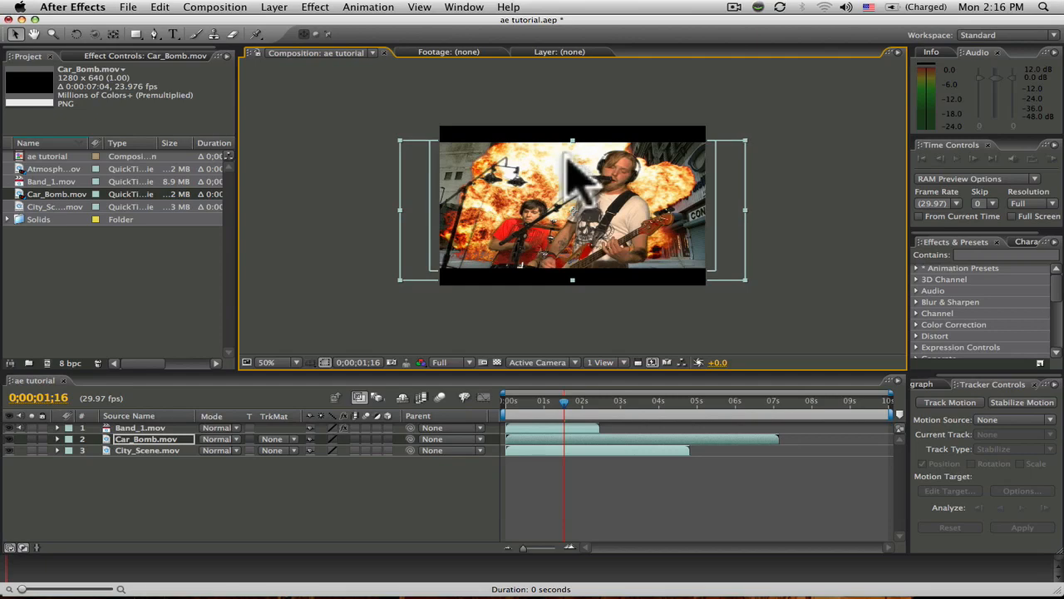
mouse_move(574, 412)
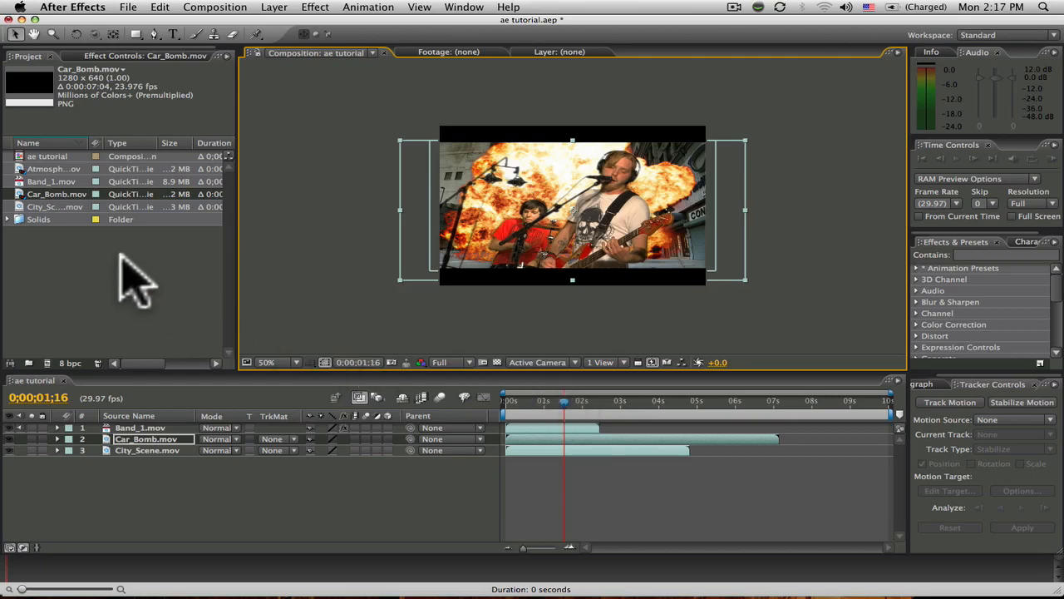
- Place Atmosphere_01.mov atop the stack and scrub through the smoke-covered explosion
click(54, 168)
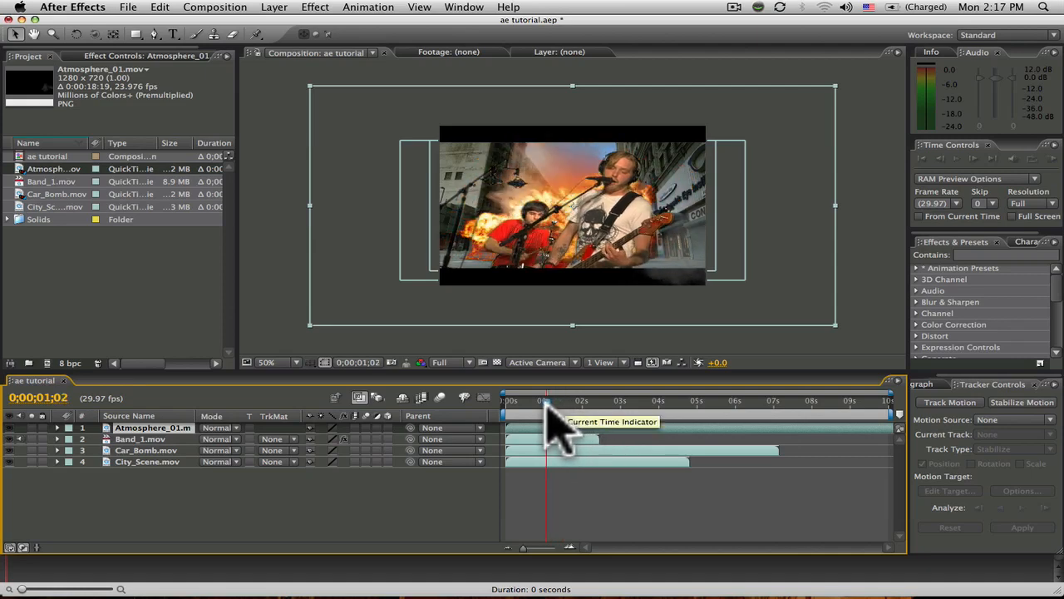
drag(547, 414, 516, 414)
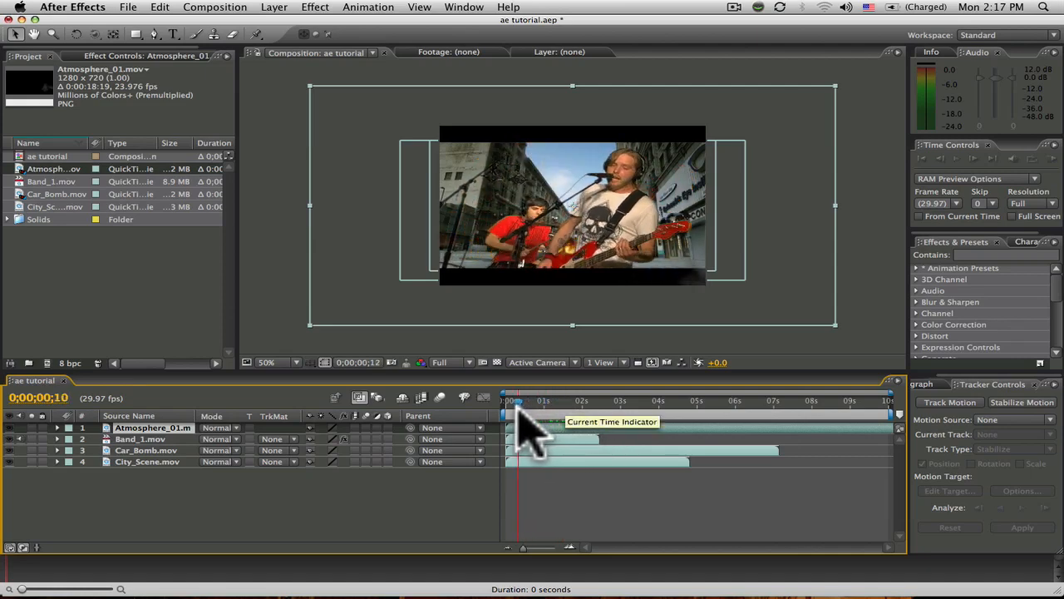
drag(515, 400, 561, 401)
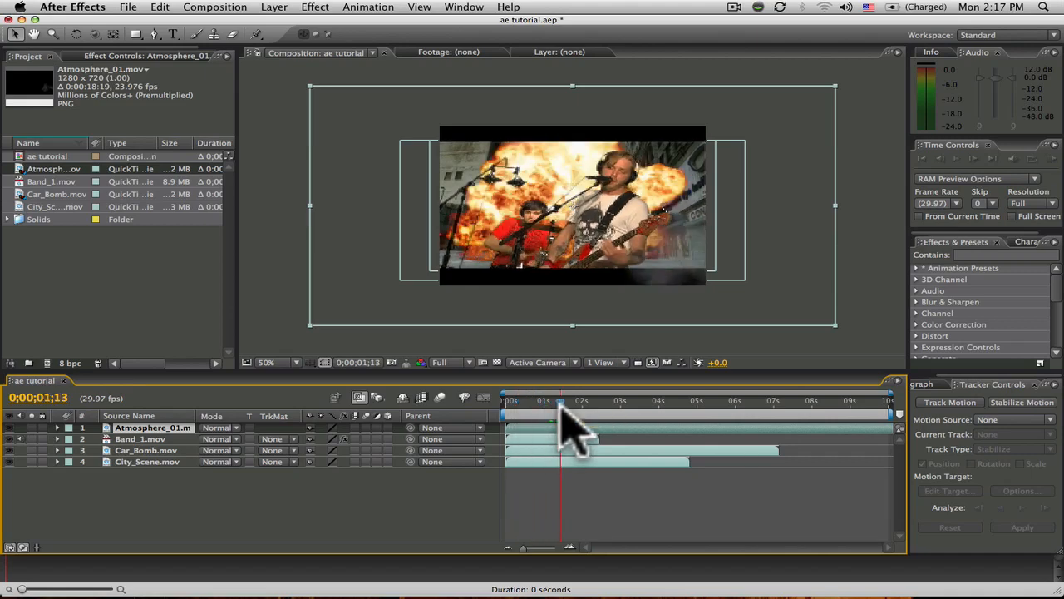
drag(561, 416, 586, 416)
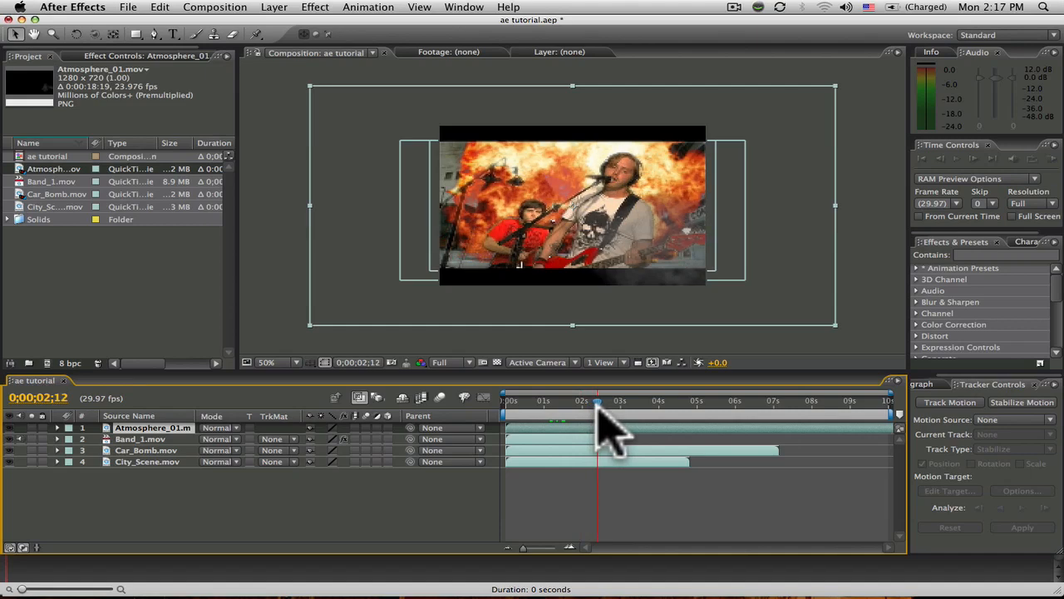
drag(597, 407, 616, 408)
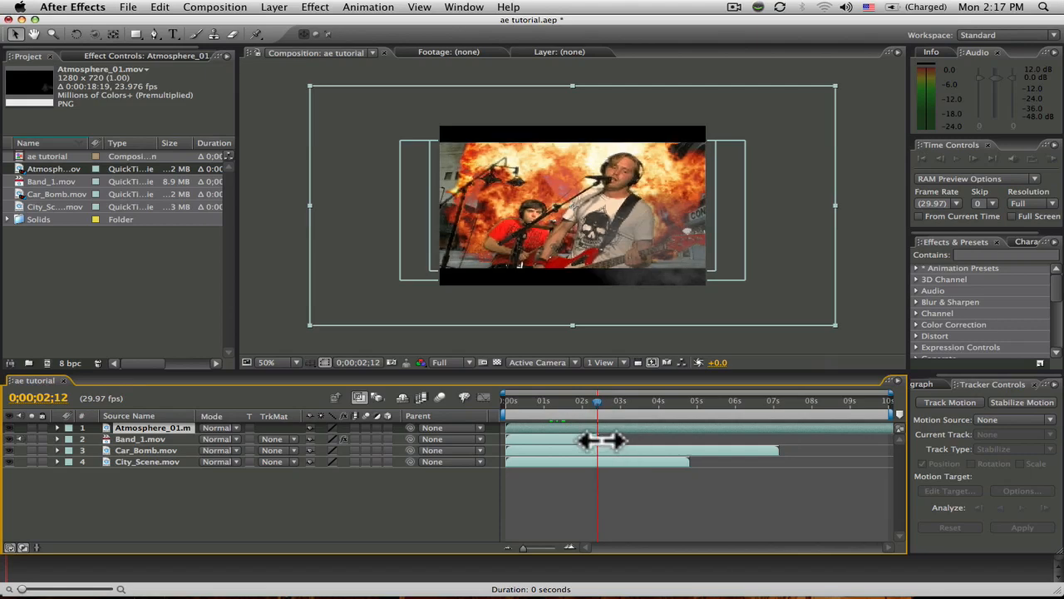
- Select Band_1.mov, check where its footage ends, and return to the composition start
click(142, 439)
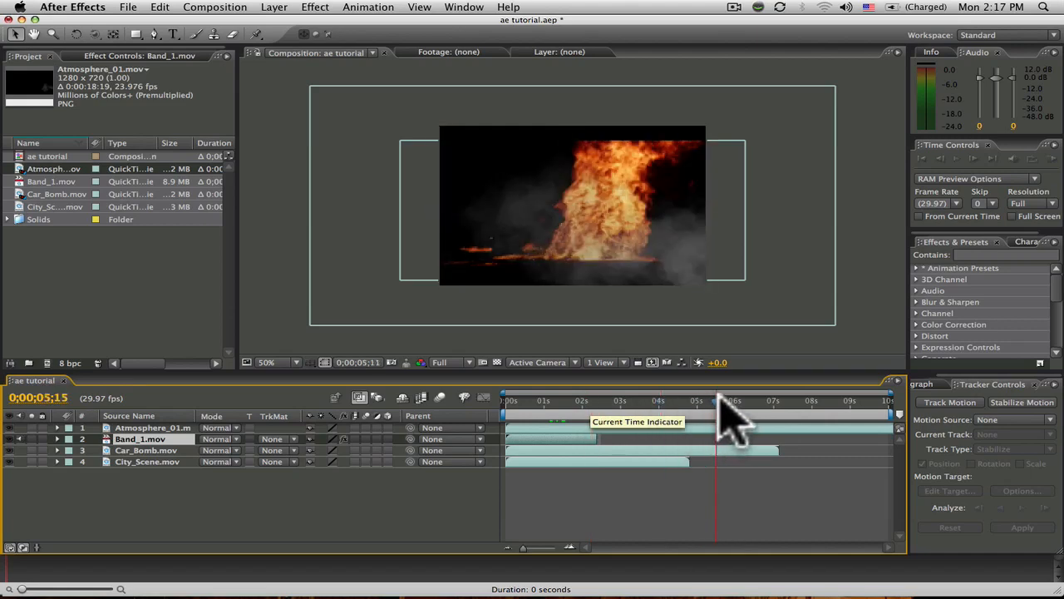
drag(717, 399, 728, 400)
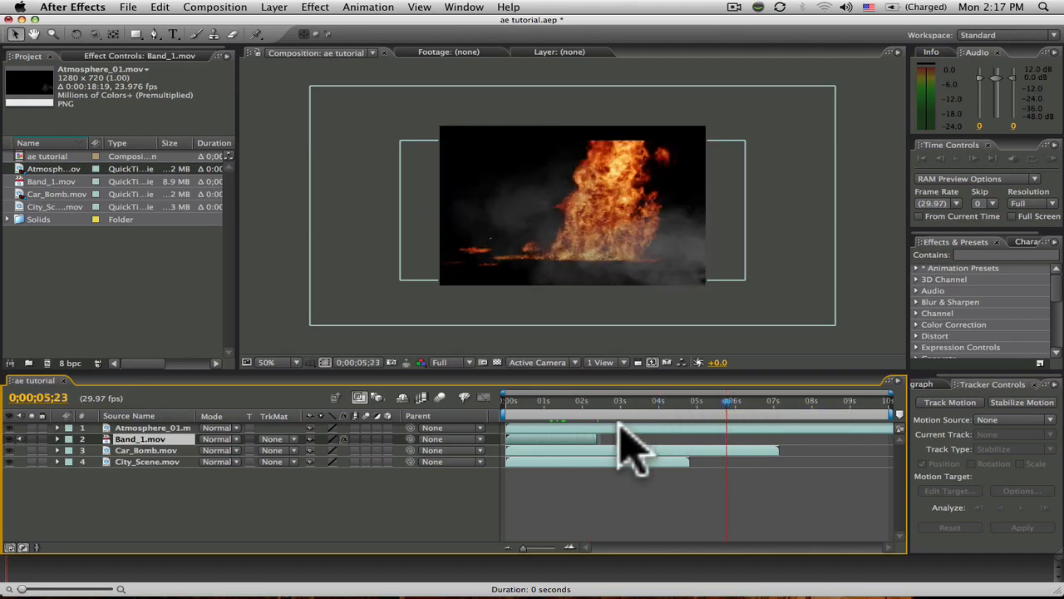
click(153, 427)
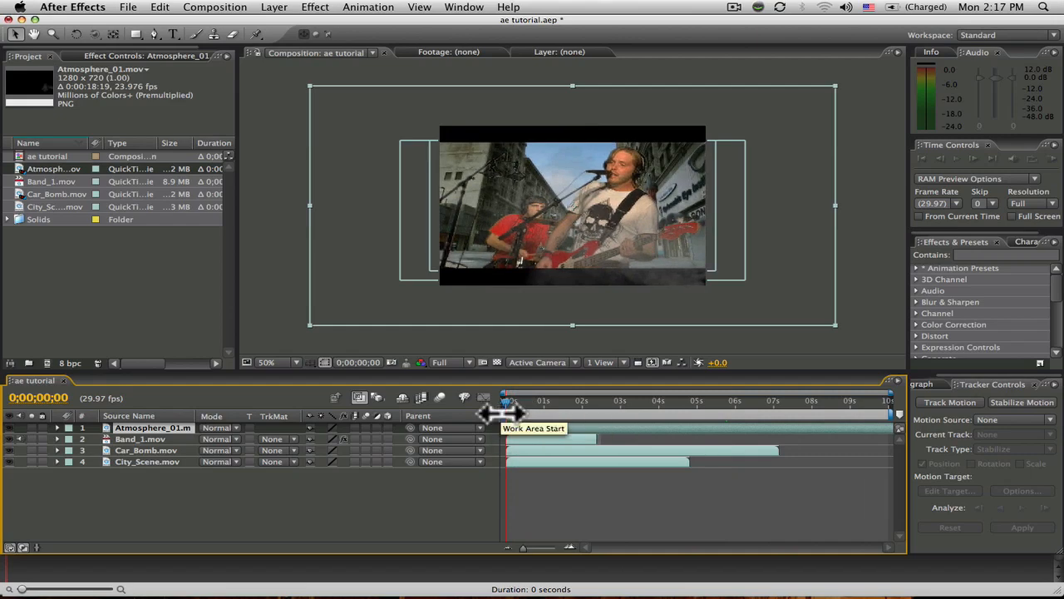
mouse_move(574, 440)
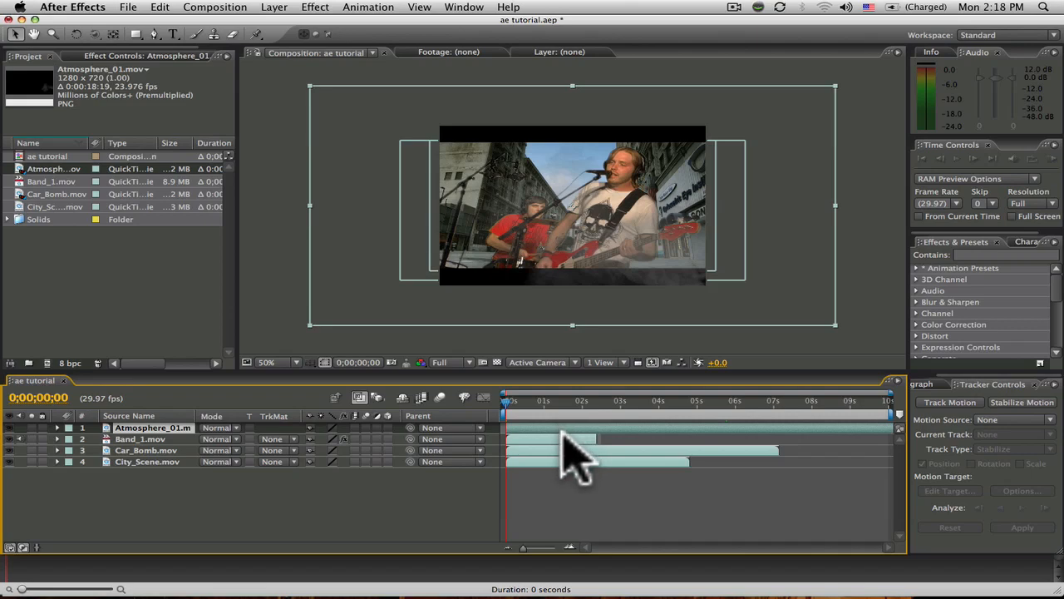
click(140, 438)
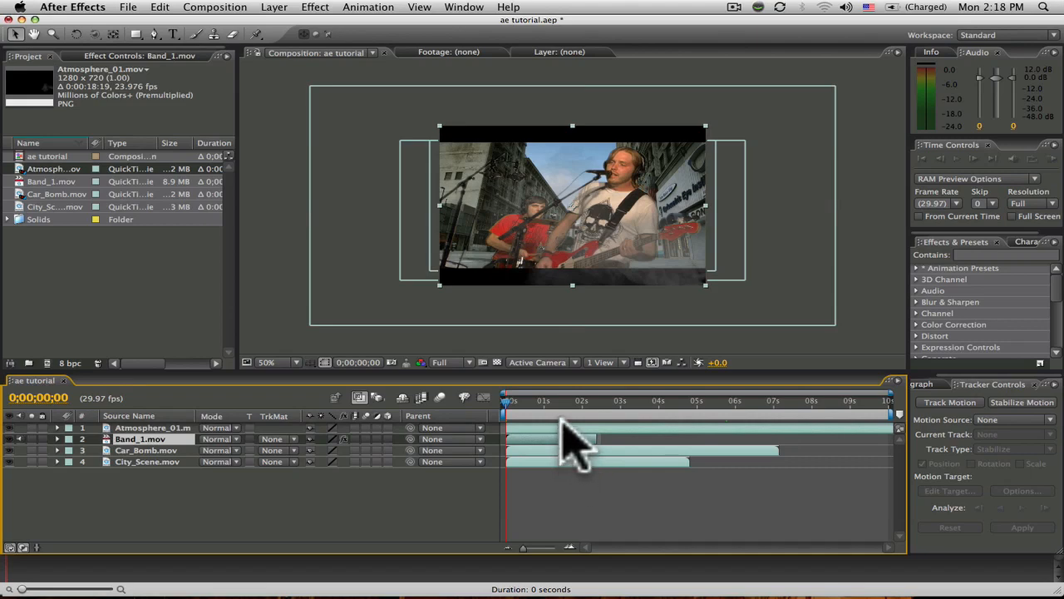
click(545, 400)
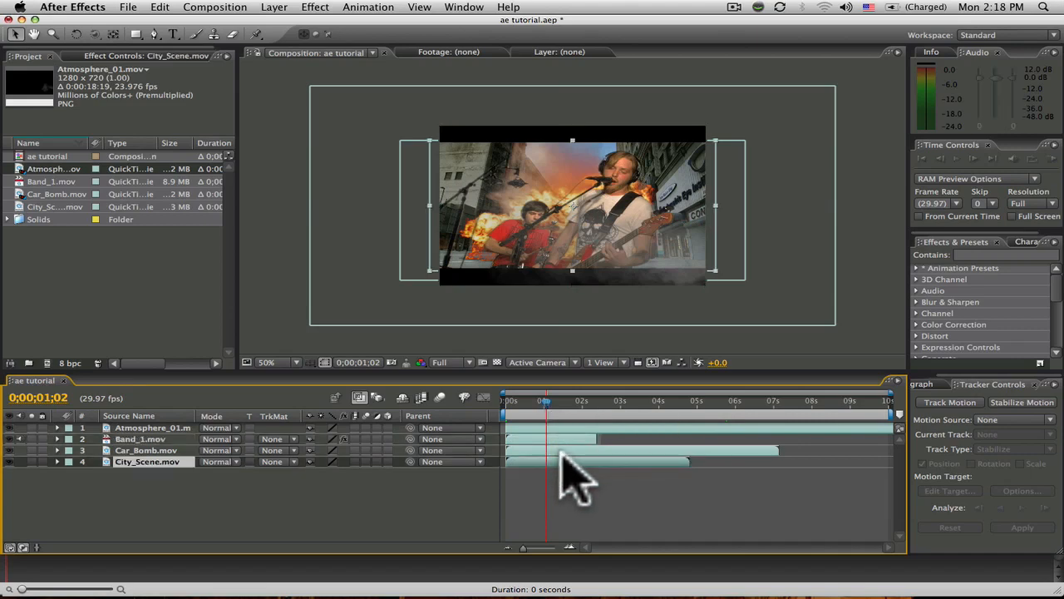
mouse_move(566, 424)
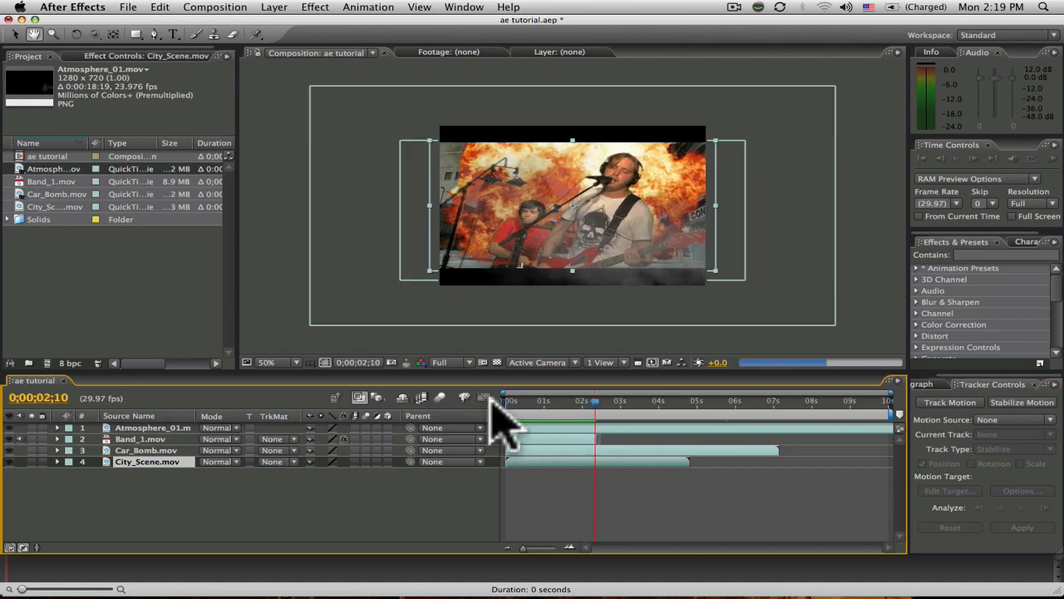
click(505, 400)
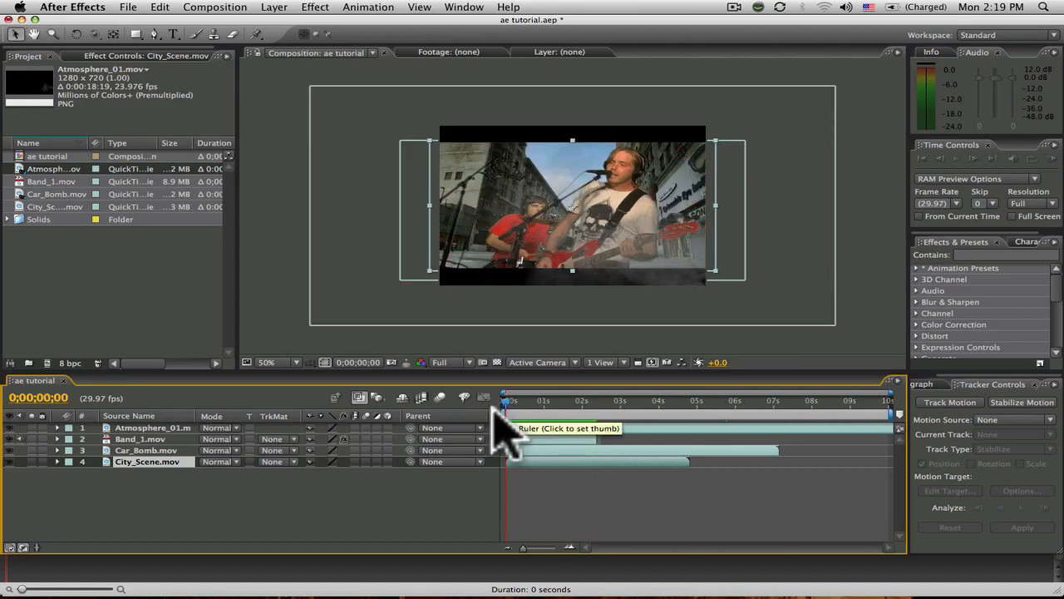